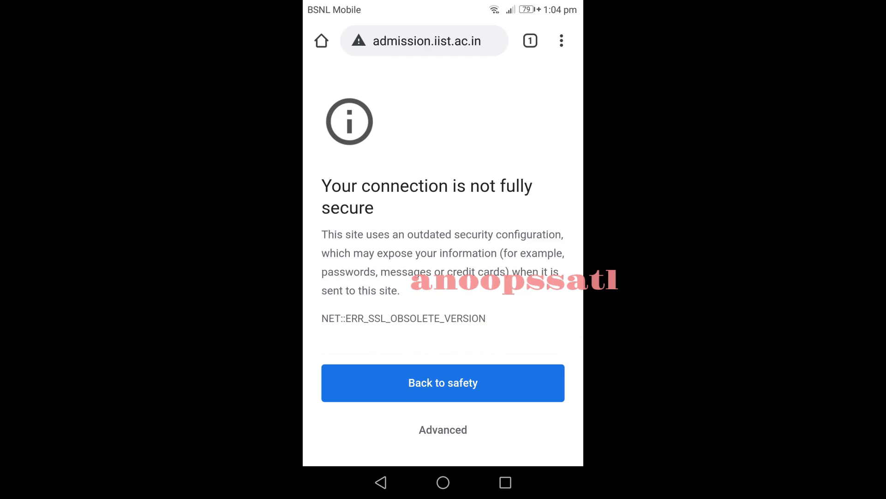
- Proceed past the security warning to the IIST 2020 admissions portal home page
left_click(442, 430)
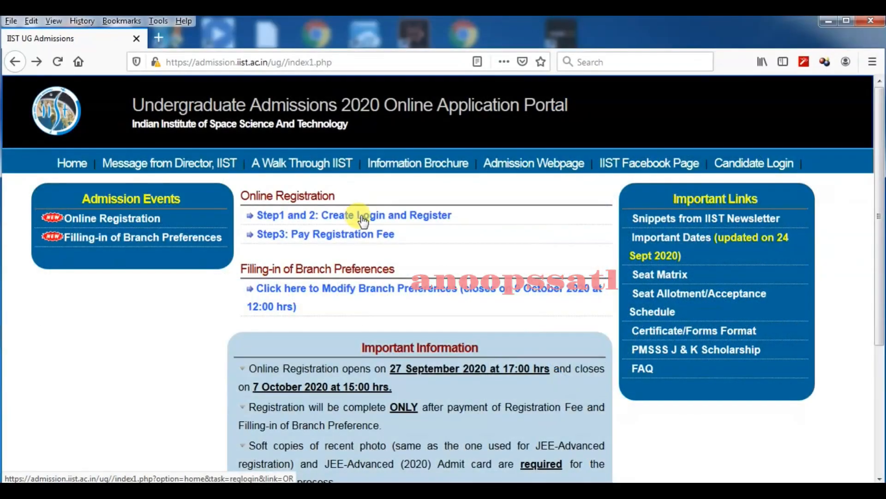
left_click(354, 215)
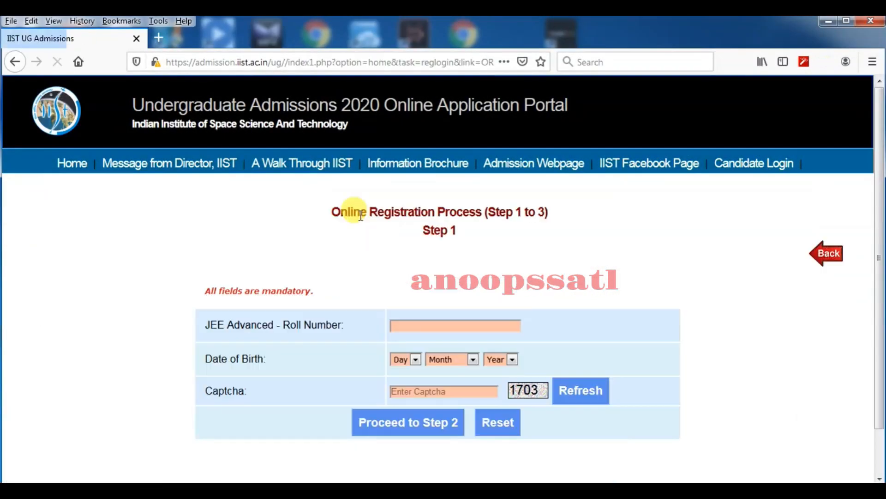
left_click(455, 324)
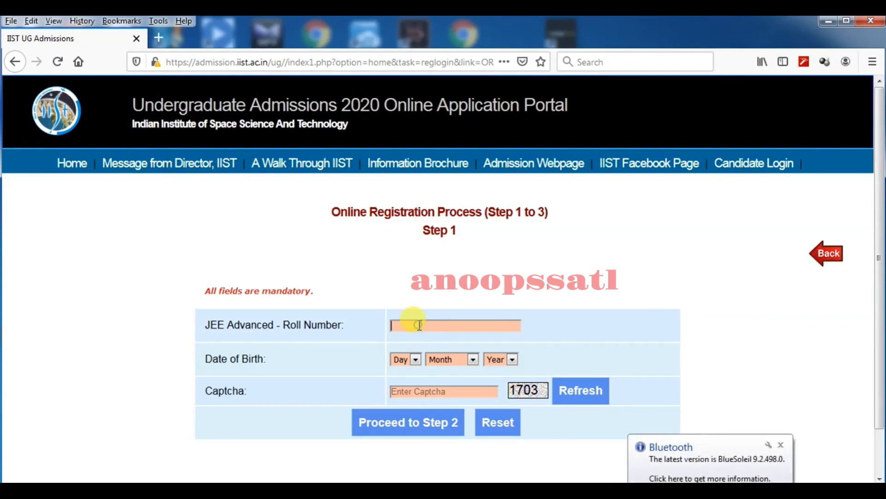
mouse_move(425, 316)
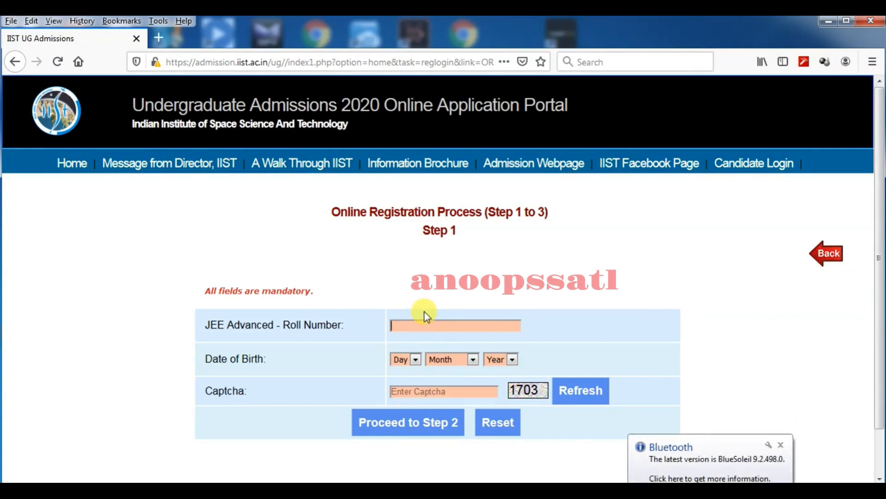
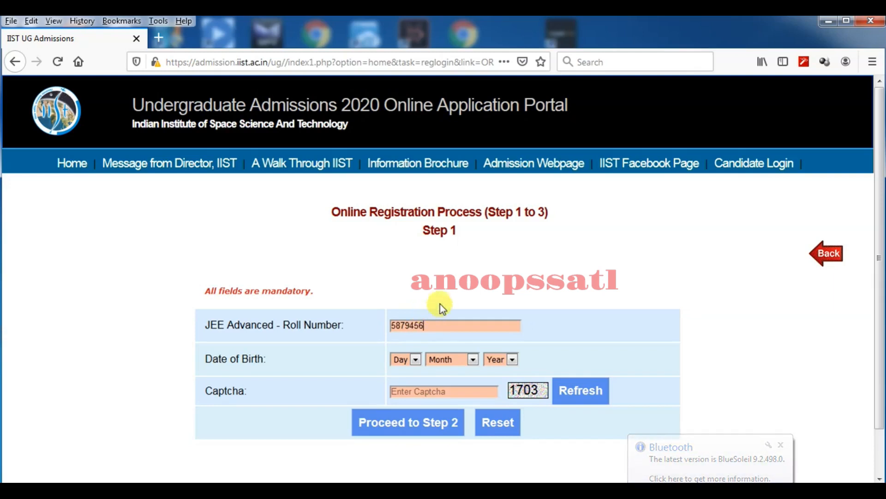
- Choose the birth day from the dropdown and begin the captcha with 17
left_click(413, 360)
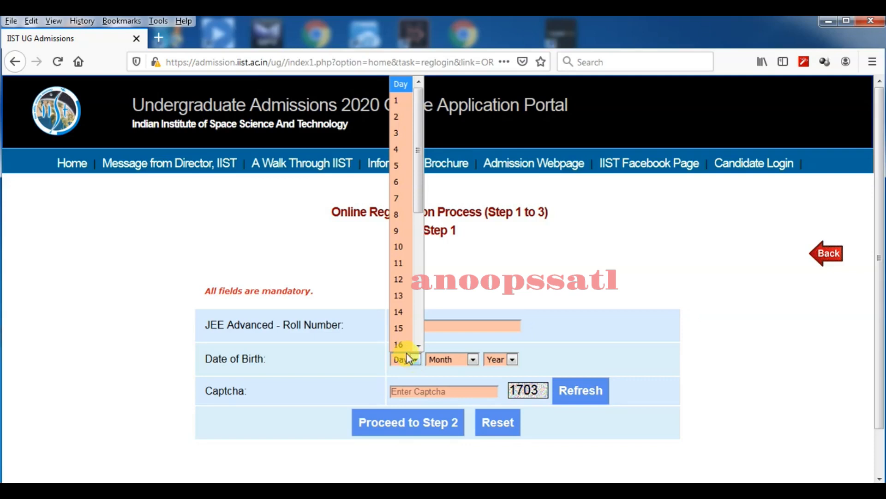
left_click(467, 360)
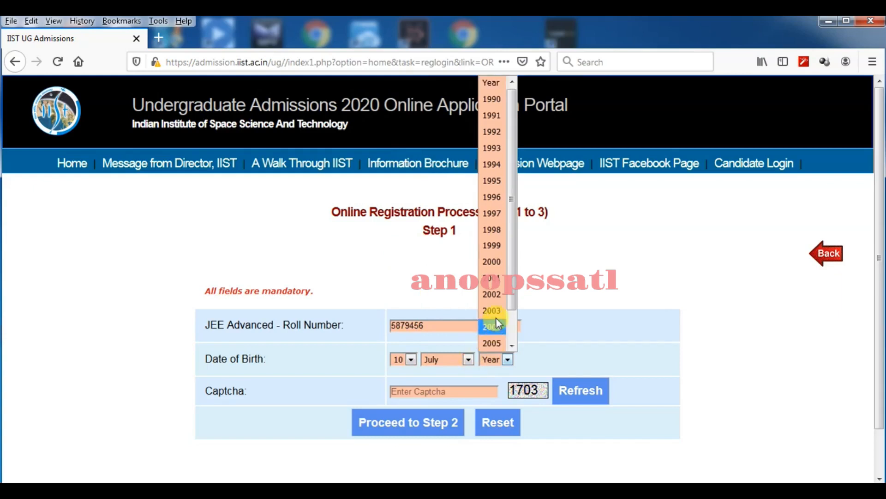
mouse_move(497, 294)
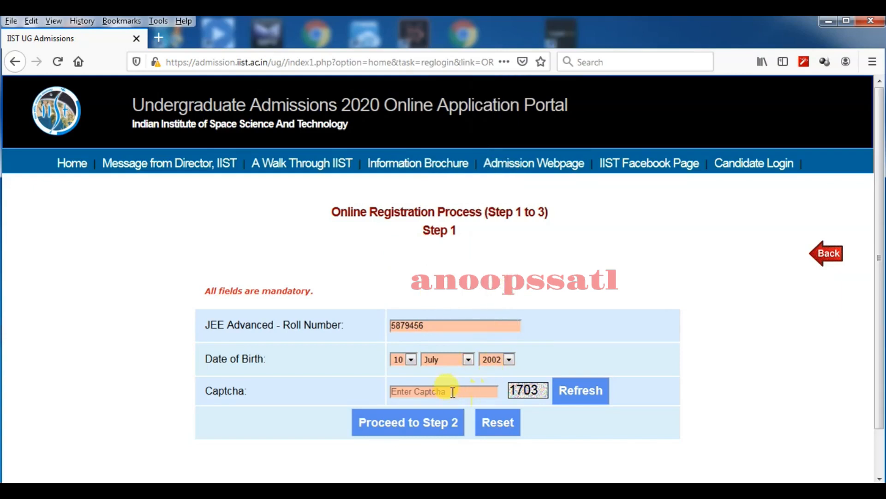
type("1703")
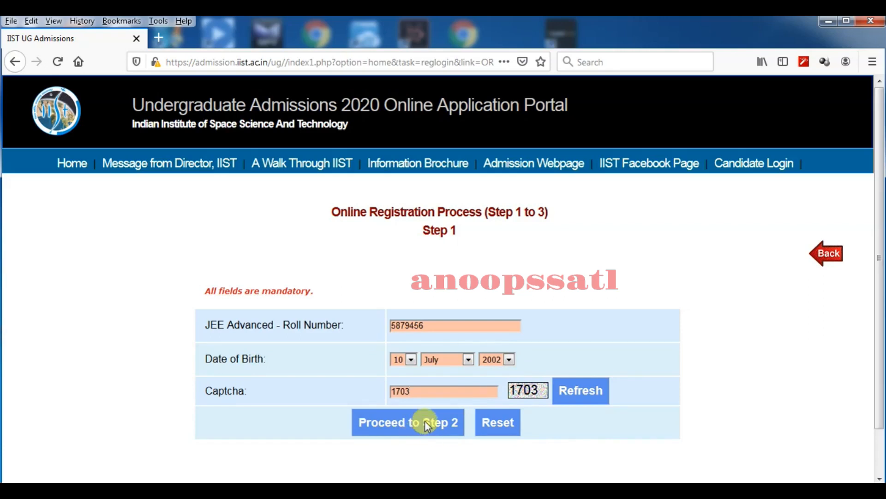
- Proceed to Step 2 and enter candidate name ARON
left_click(407, 422)
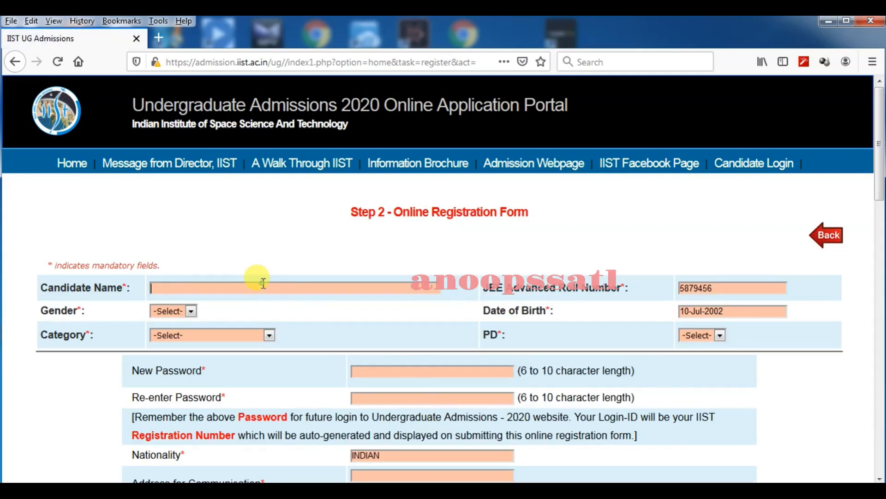
type("A")
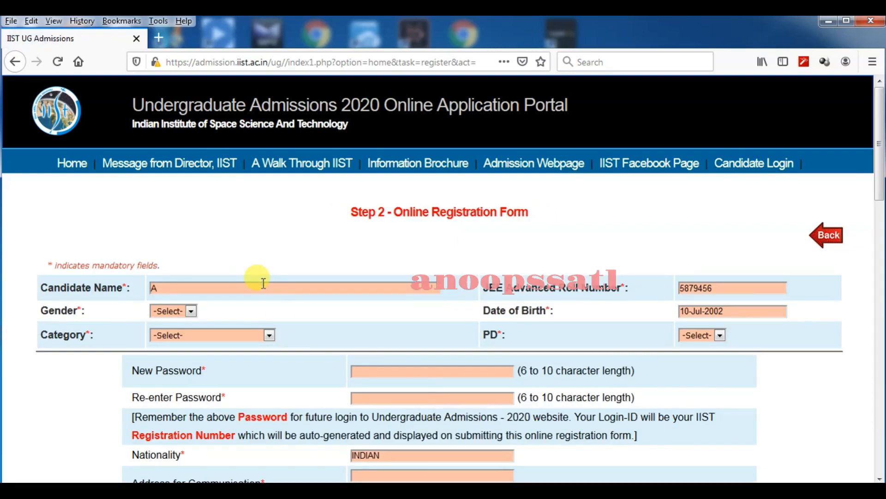
type("RO")
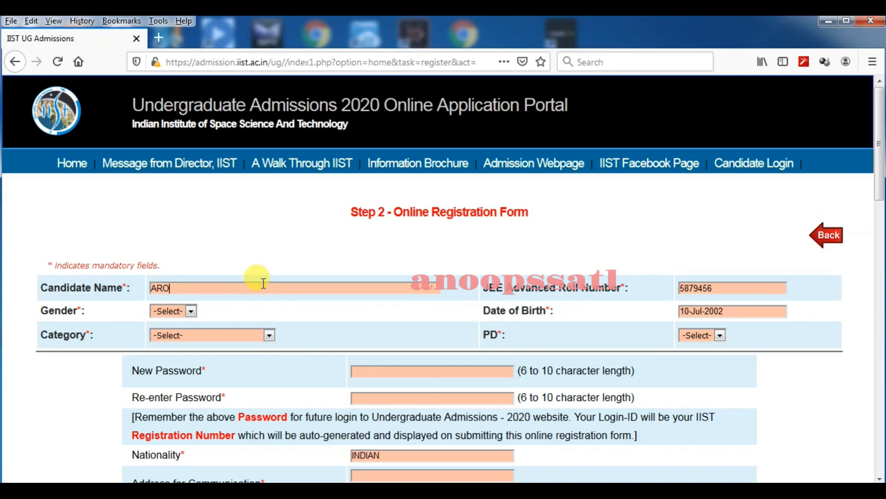
type("N")
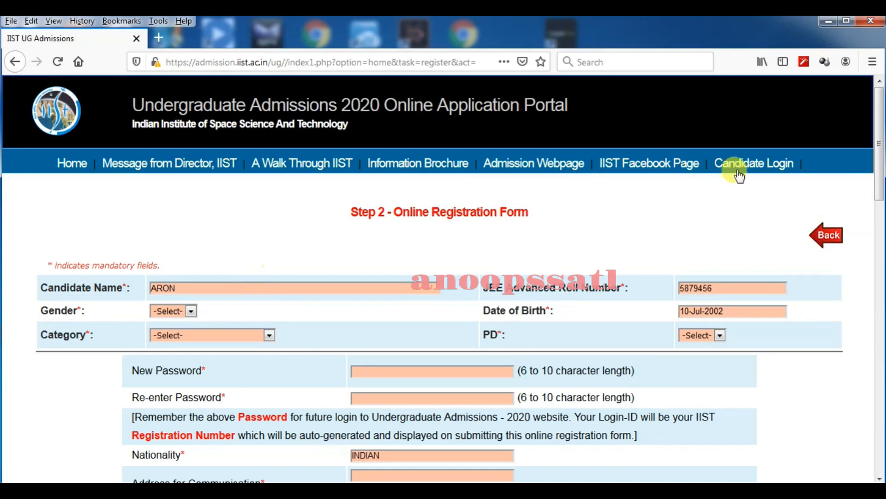
- Set gender Male, category General and PD No
left_click(191, 310)
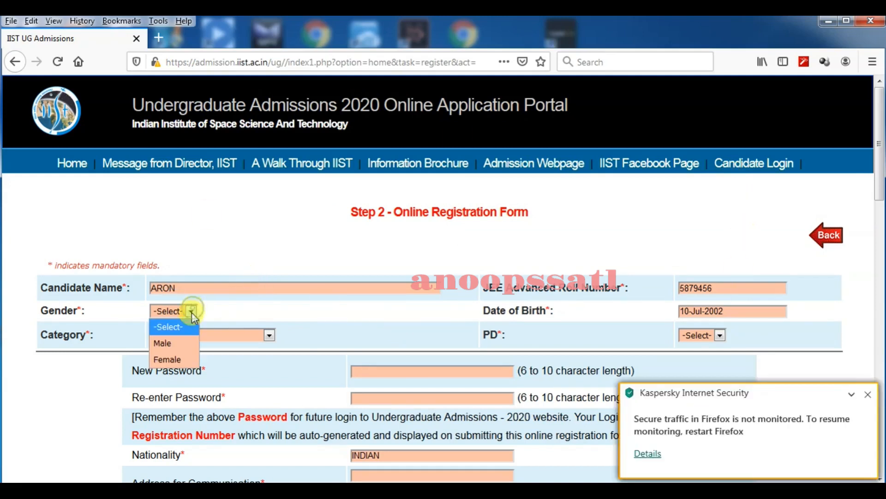
left_click(269, 334)
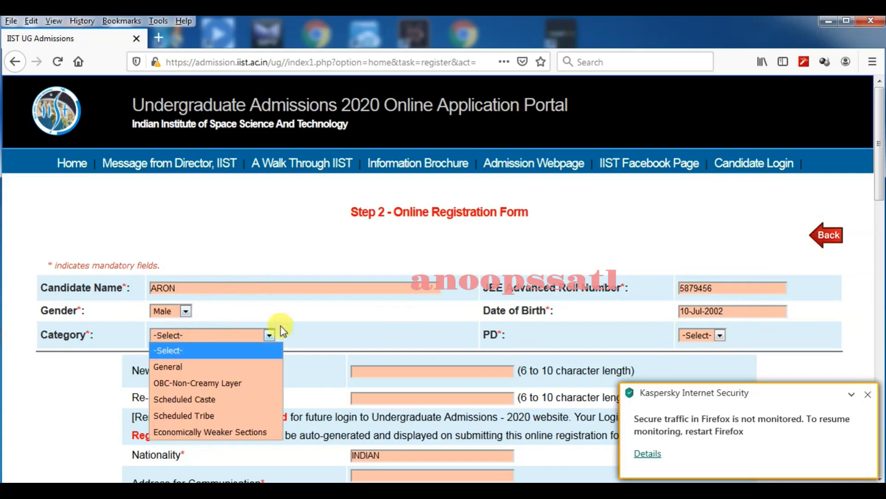
left_click(167, 367)
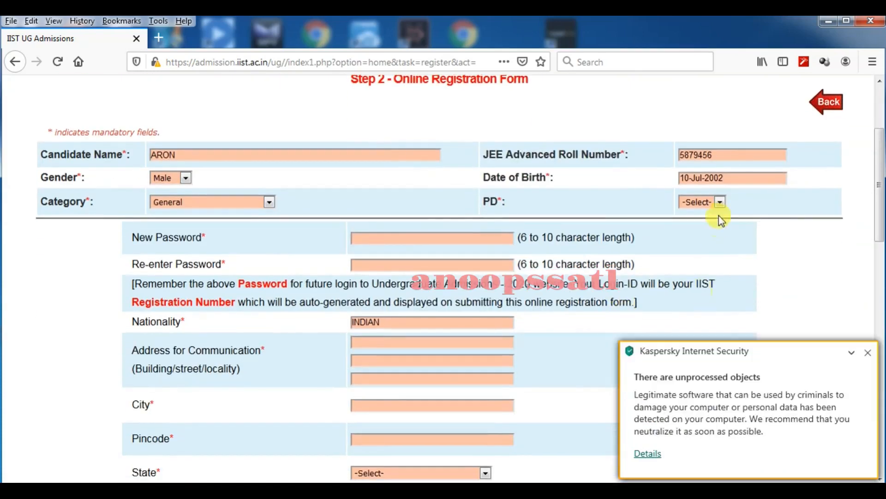
left_click(701, 202)
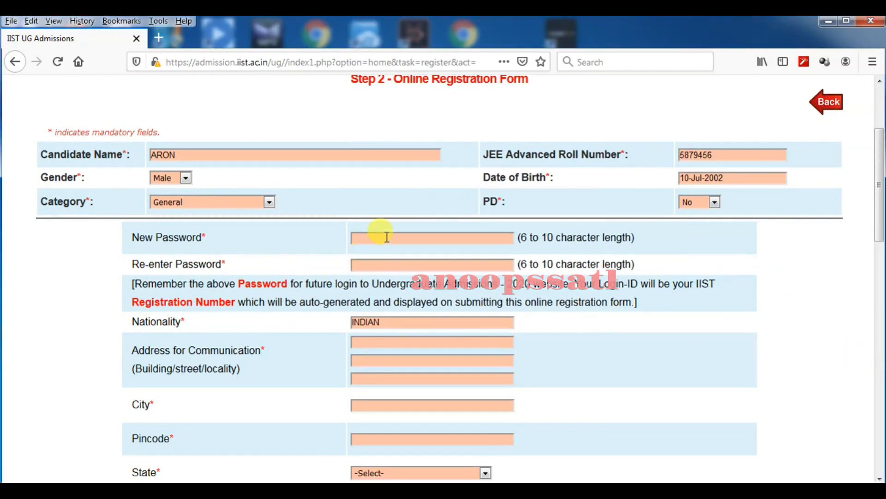
- Enter the new password in the New Password field
left_click(431, 237)
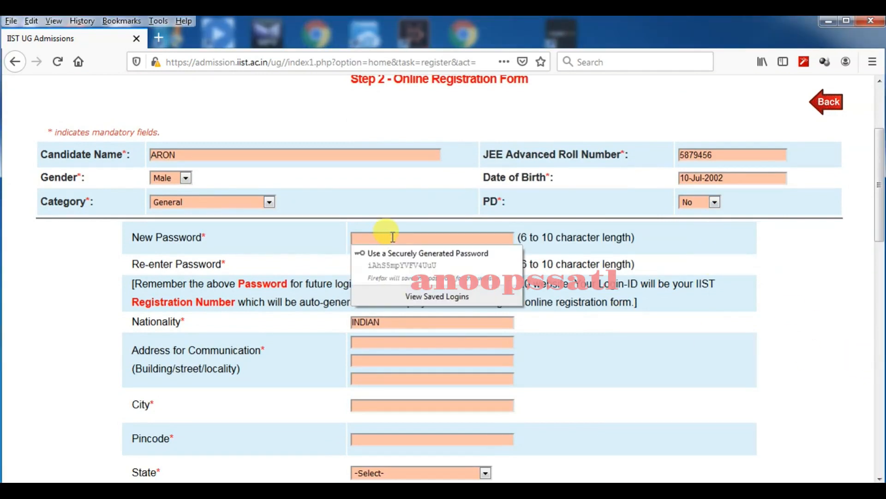
type("••")
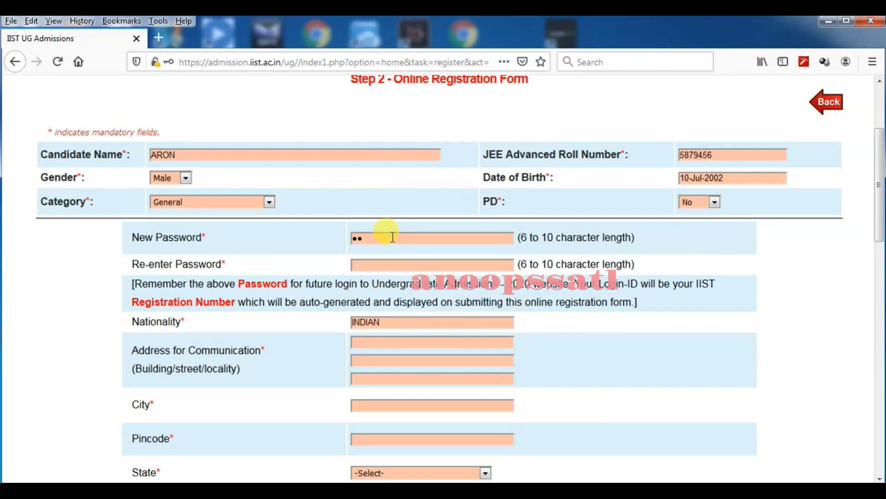
type("password")
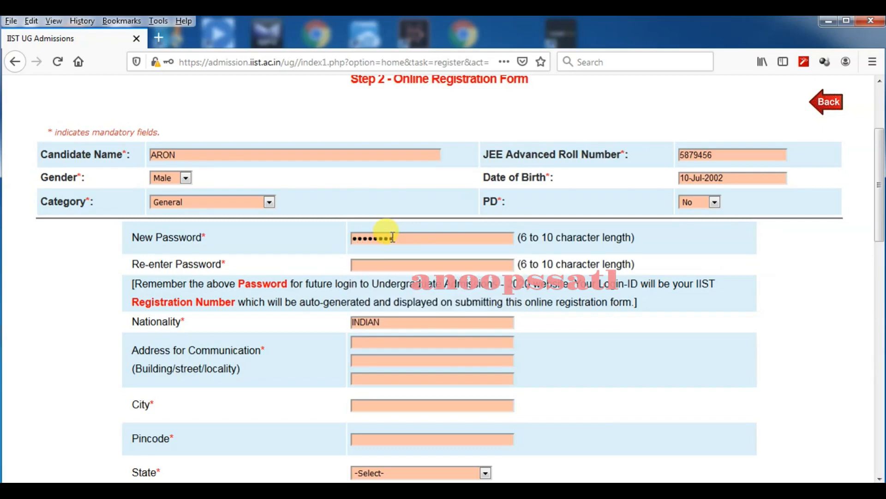
left_click(431, 264)
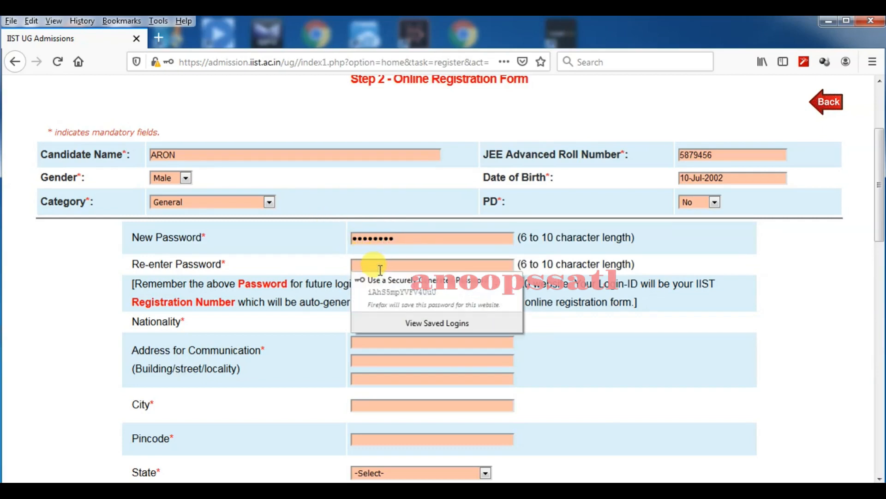
- Re-enter the same password in the confirmation field
left_click(431, 237)
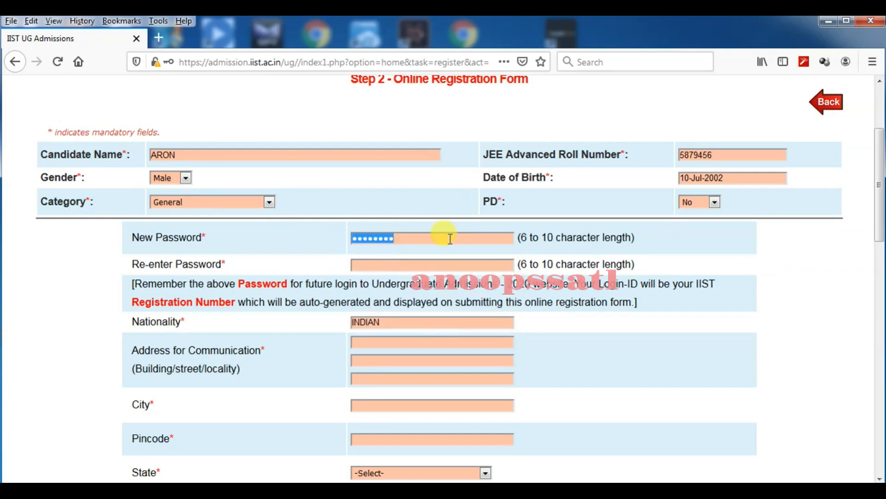
left_click(431, 237)
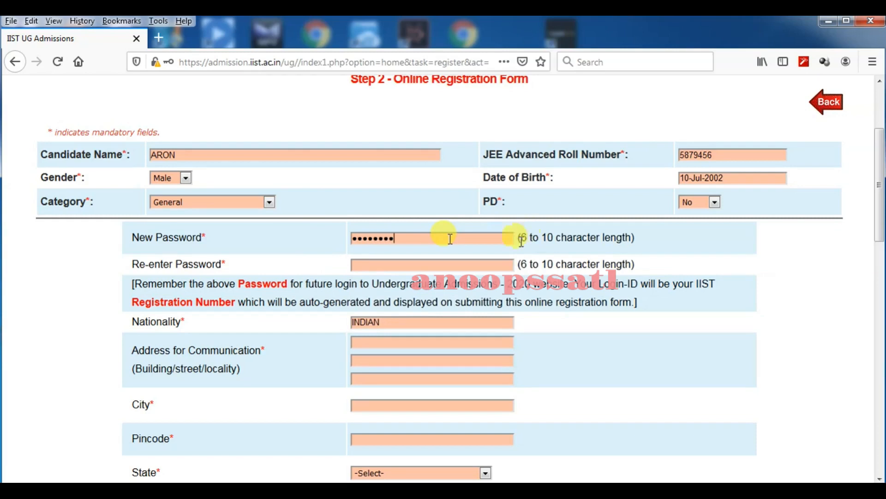
type("•••")
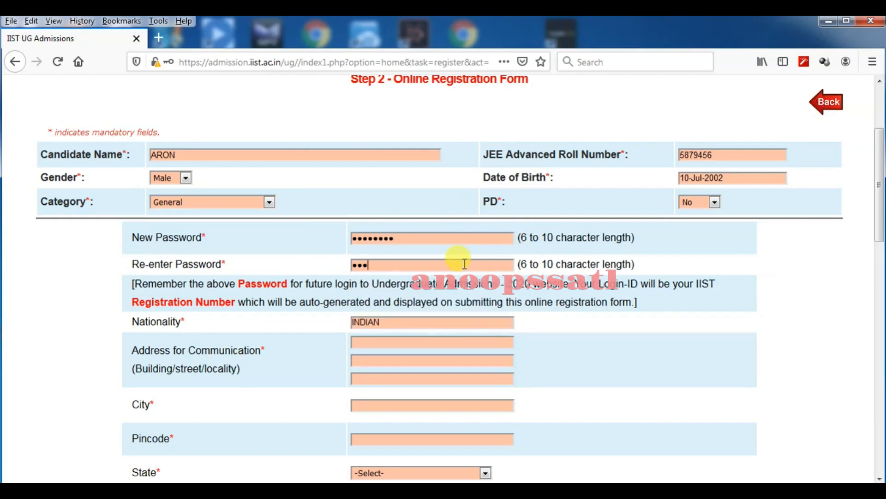
type("•••••")
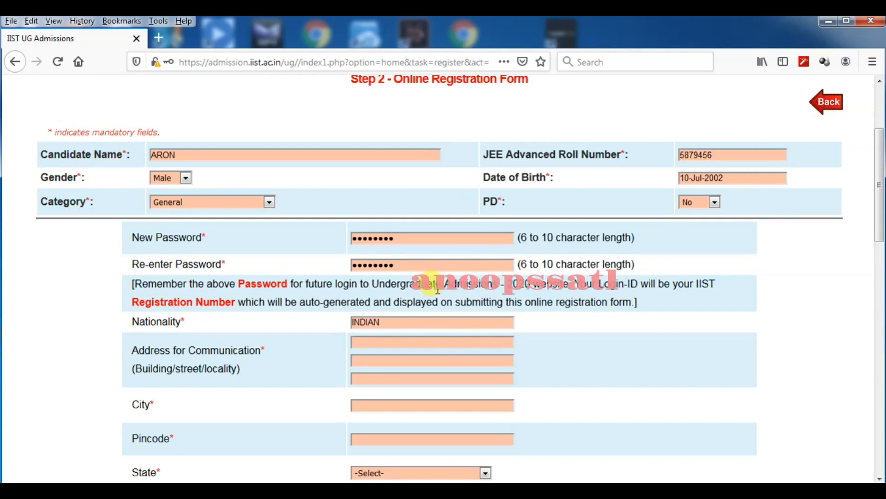
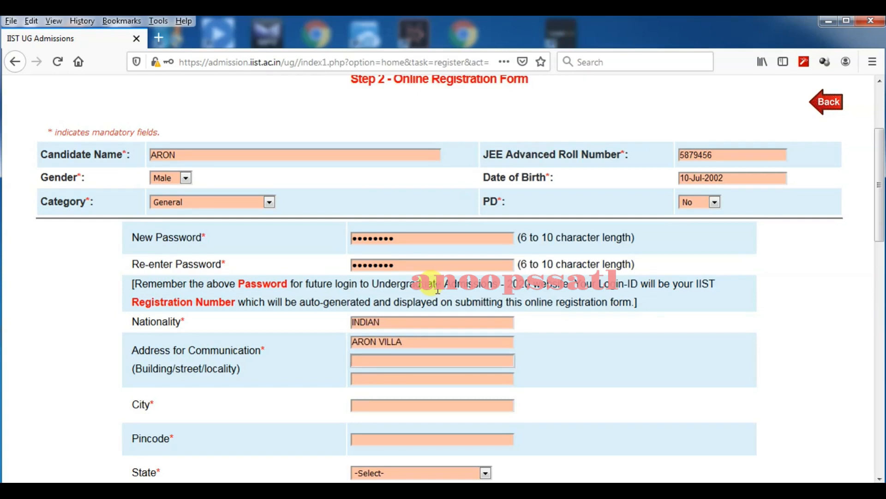
left_click(431, 360)
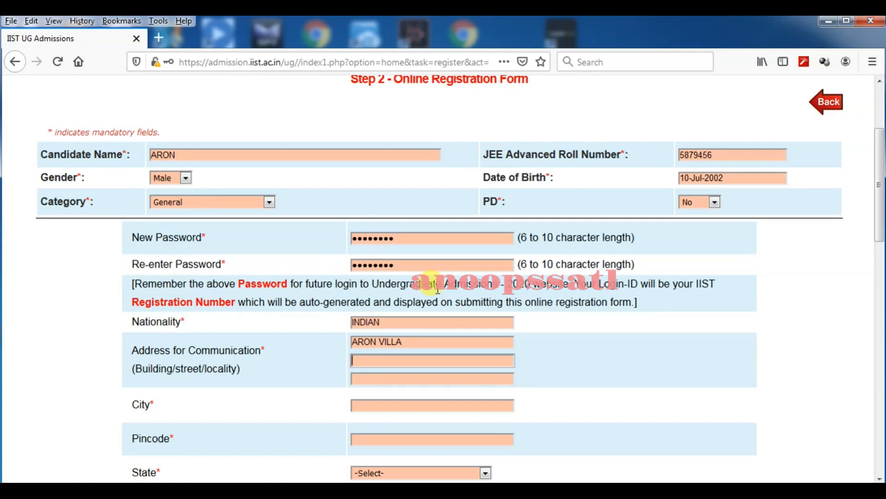
type("G4")
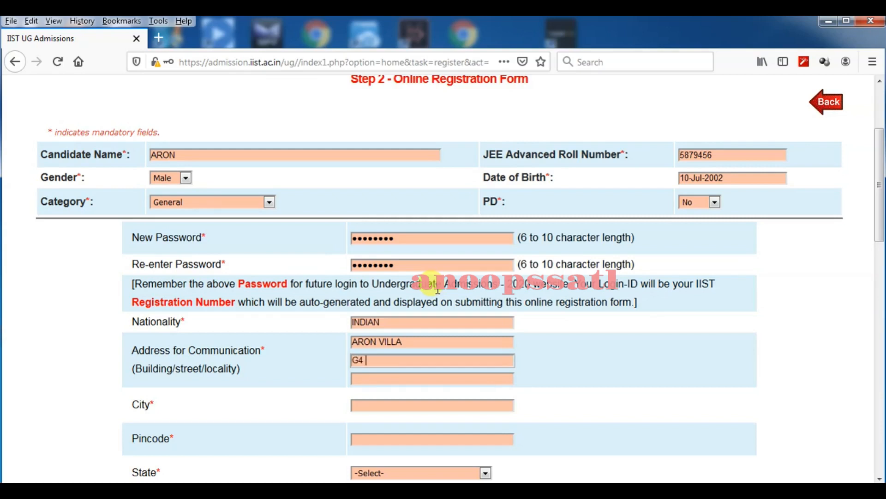
type("BATCH")
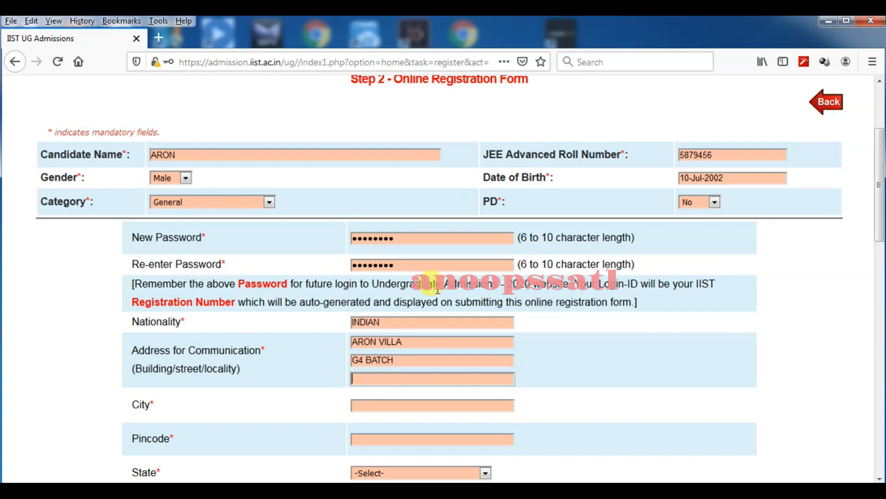
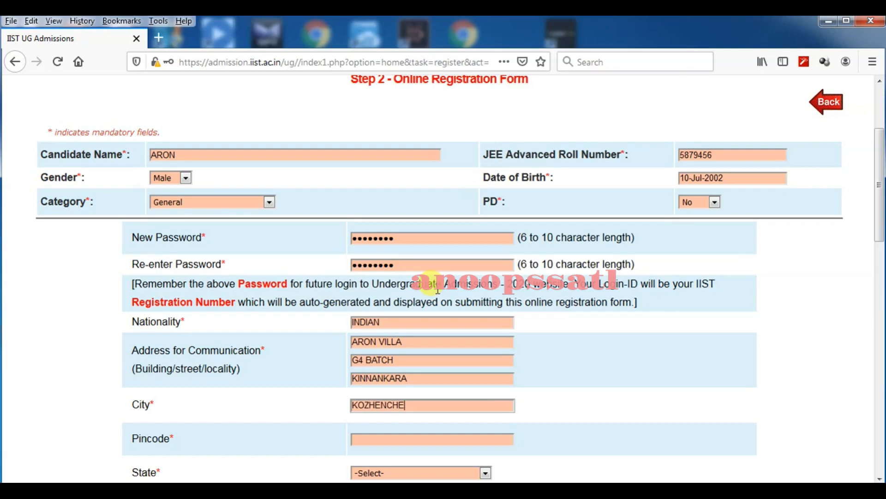
- Complete the city KOZHENCHERY and begin the pincode with 65874
type("RY")
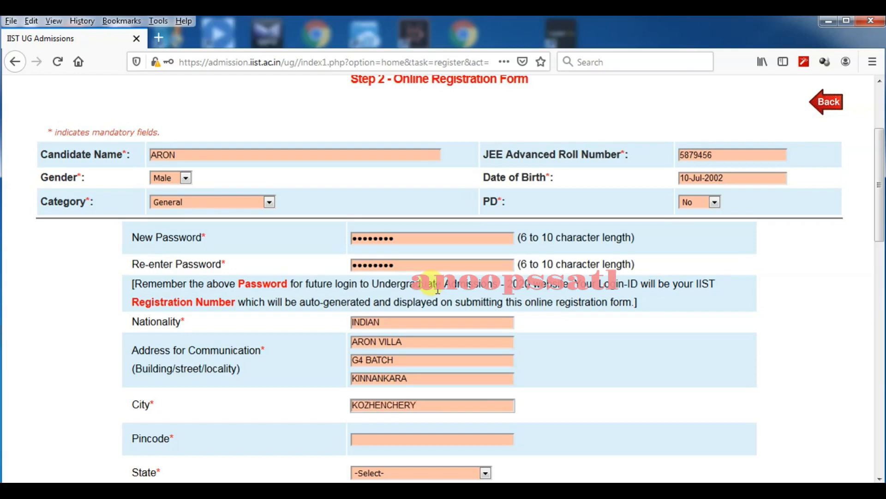
scroll("down", 3)
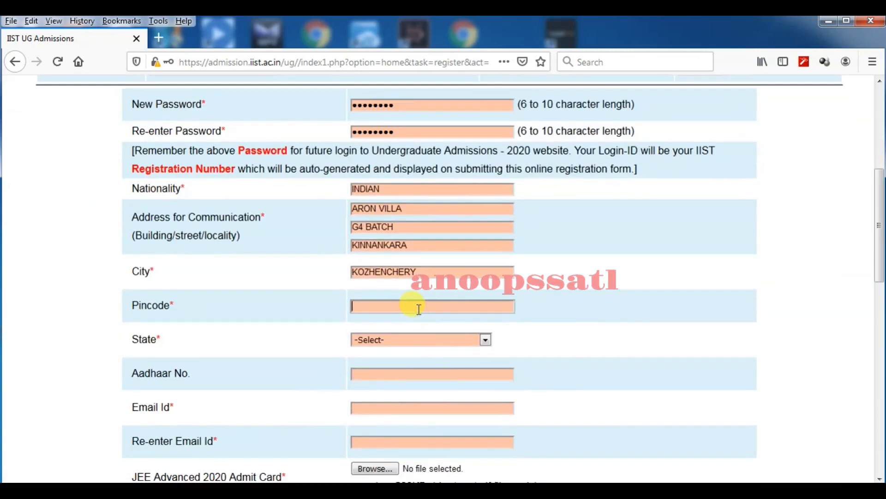
type("6")
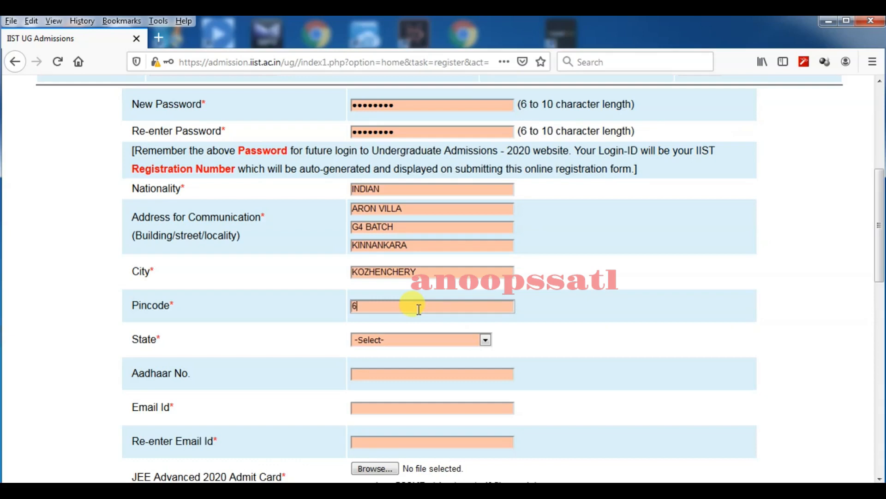
type("5874")
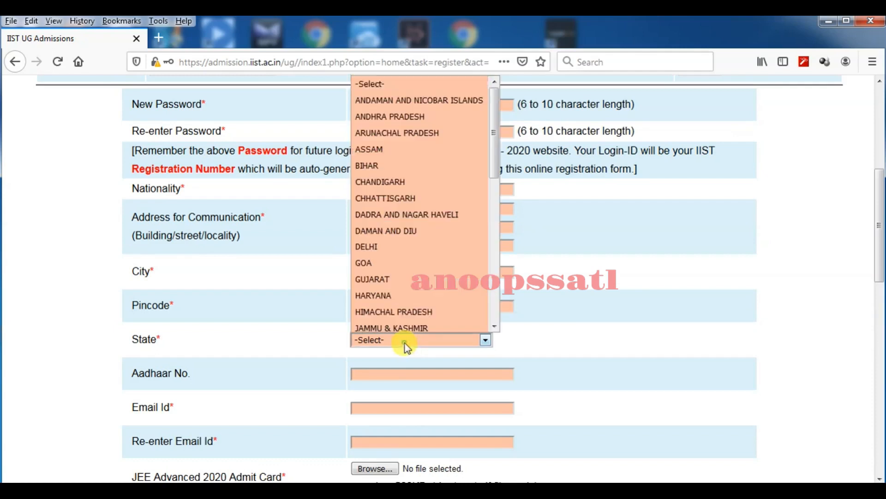
left_click(370, 323)
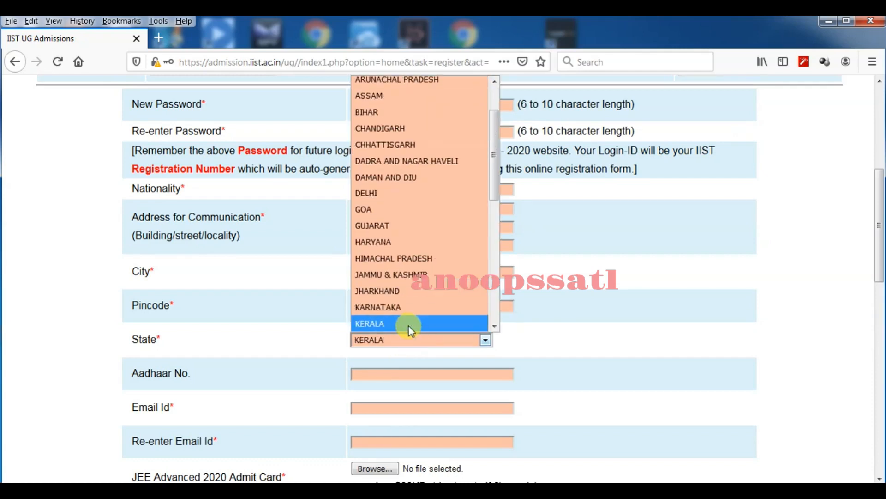
left_click(370, 323)
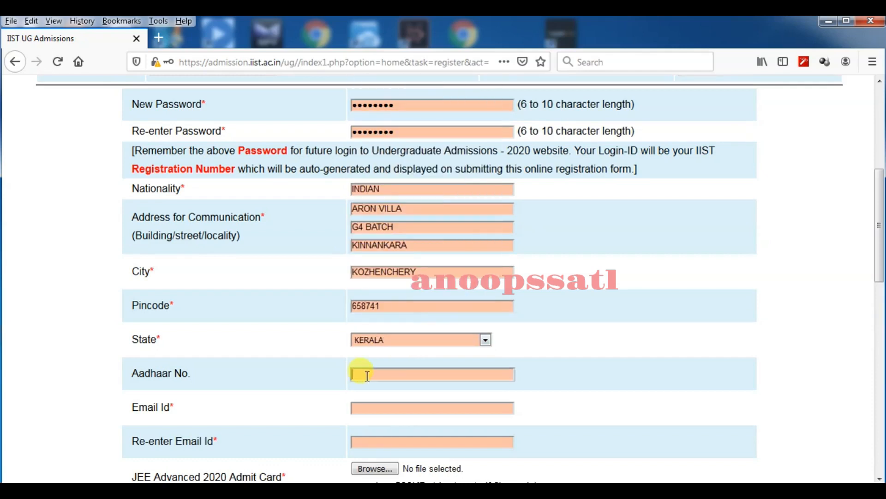
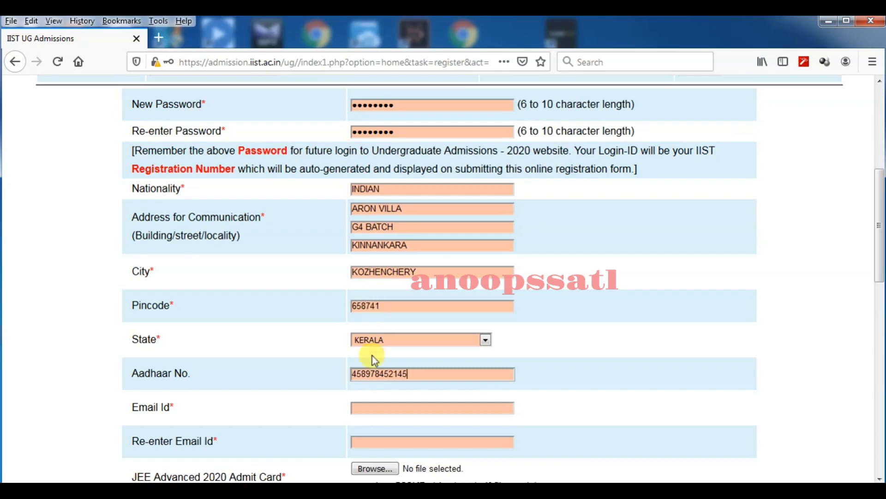
scroll("down", 3)
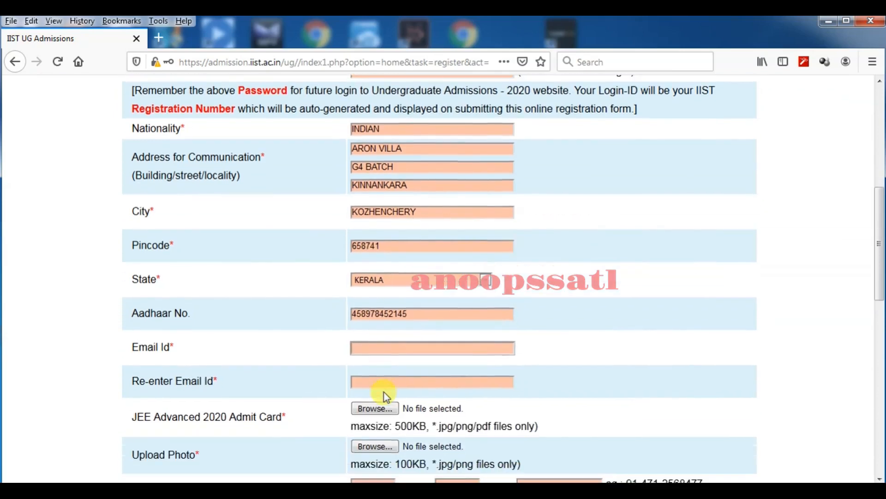
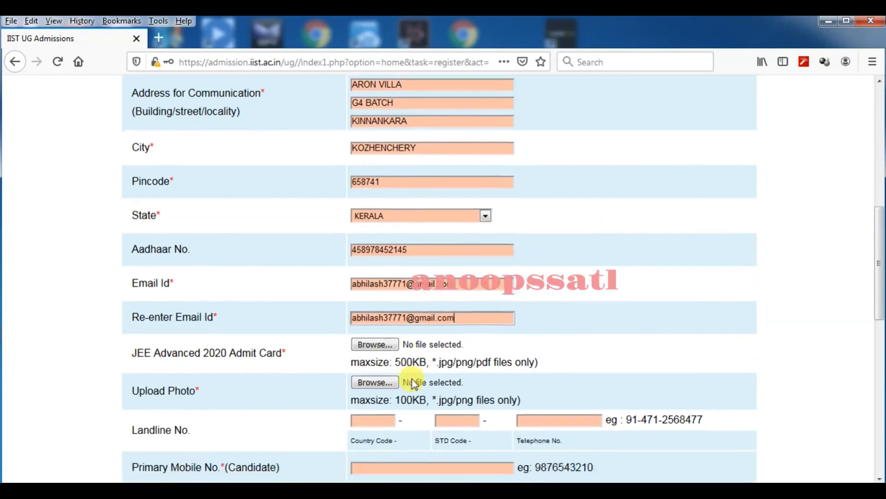
left_click(374, 382)
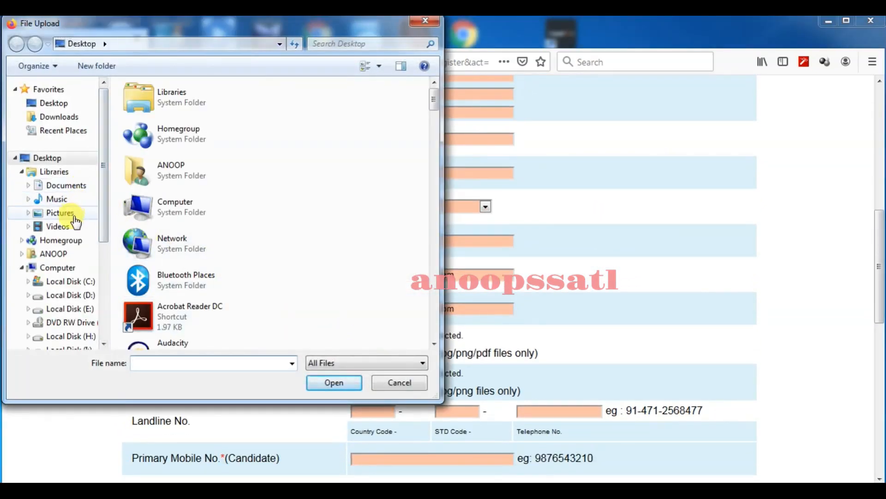
- Attach anoop1.jpg from the Pictures library as the JEE Advanced admit card
double_click(60, 213)
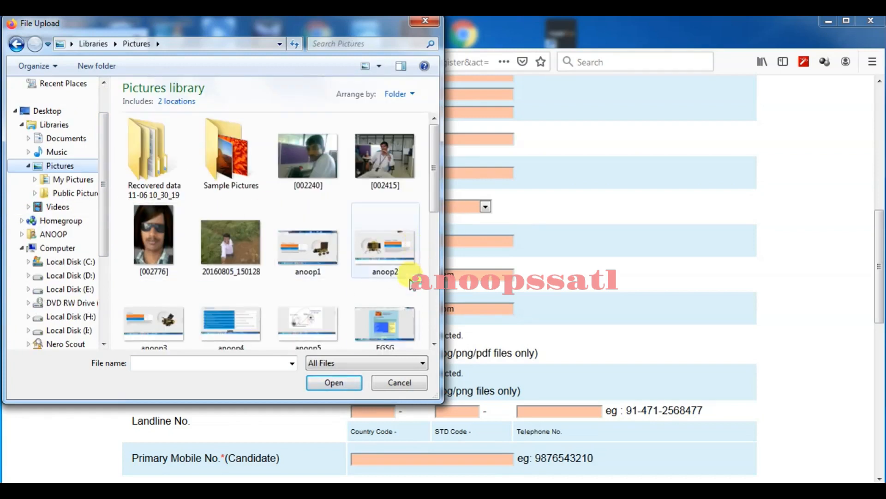
scroll("down", 3)
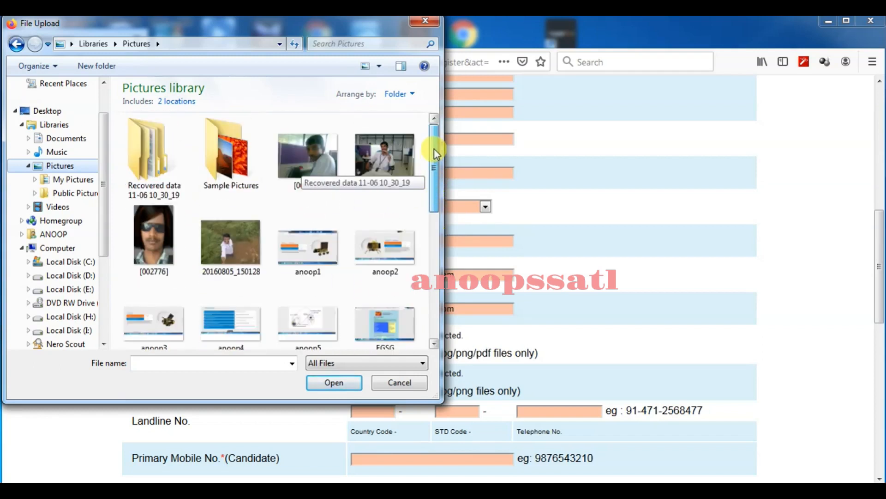
scroll("down", 3)
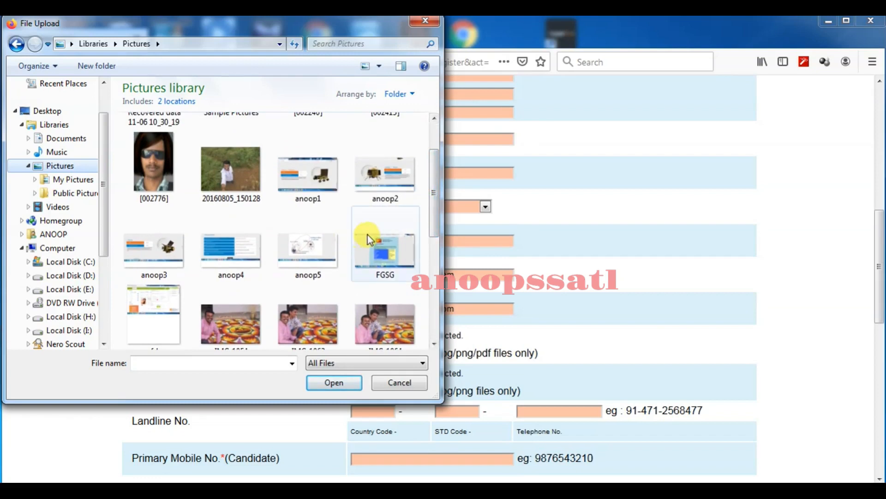
left_click(385, 170)
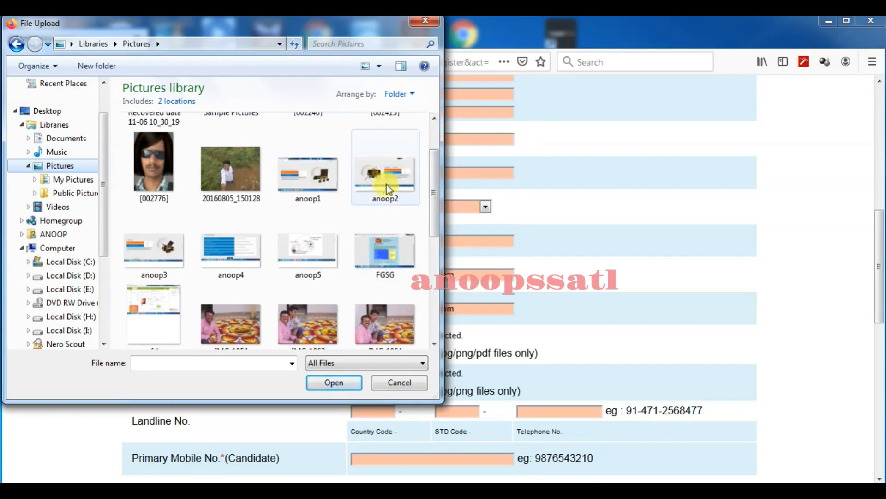
left_click(307, 173)
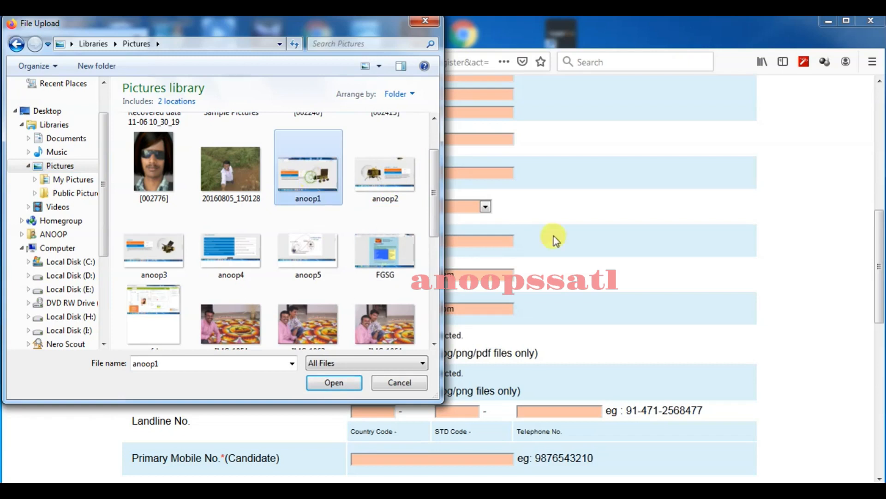
left_click(333, 383)
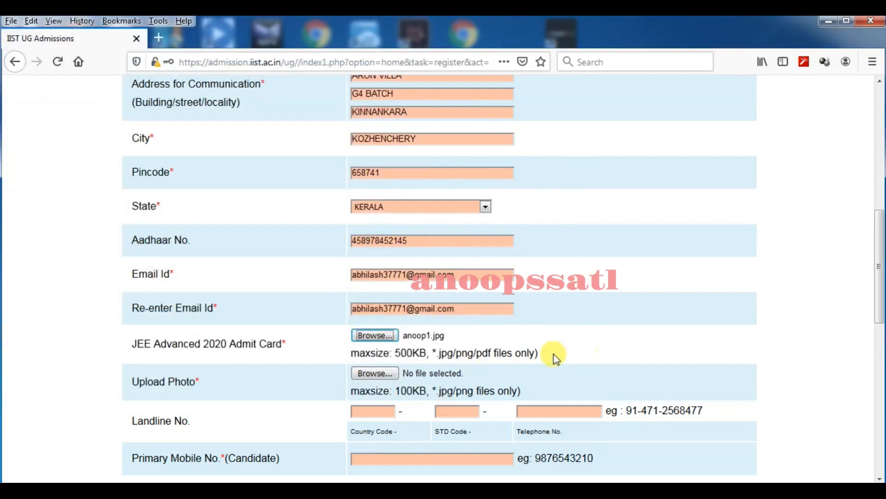
- Begin attaching the candidate photo via Upload Photo
scroll("down", 3)
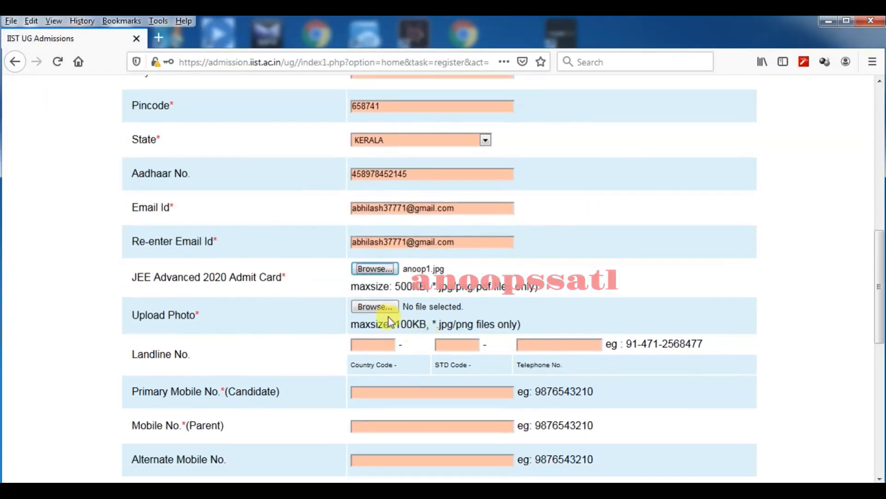
left_click(374, 306)
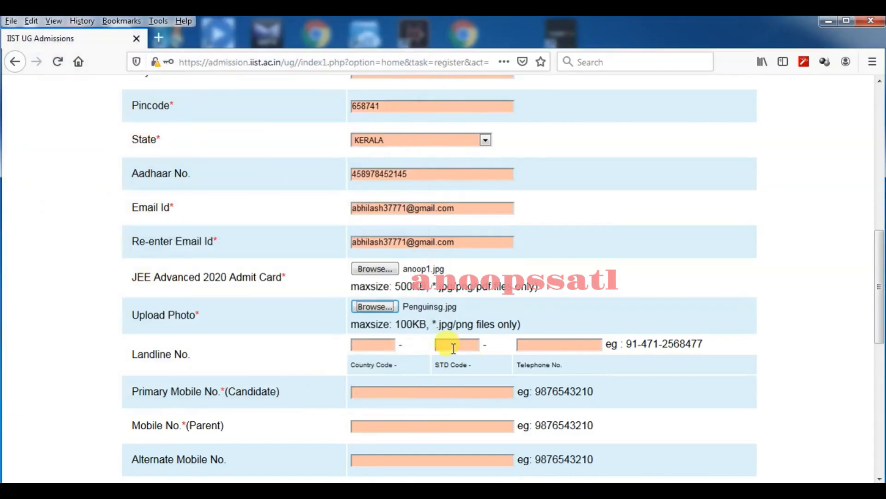
left_click(373, 344)
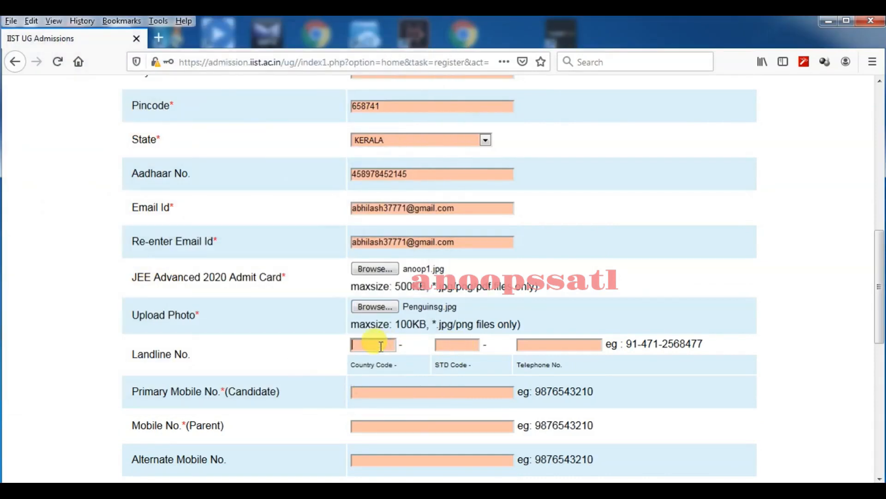
mouse_move(515, 344)
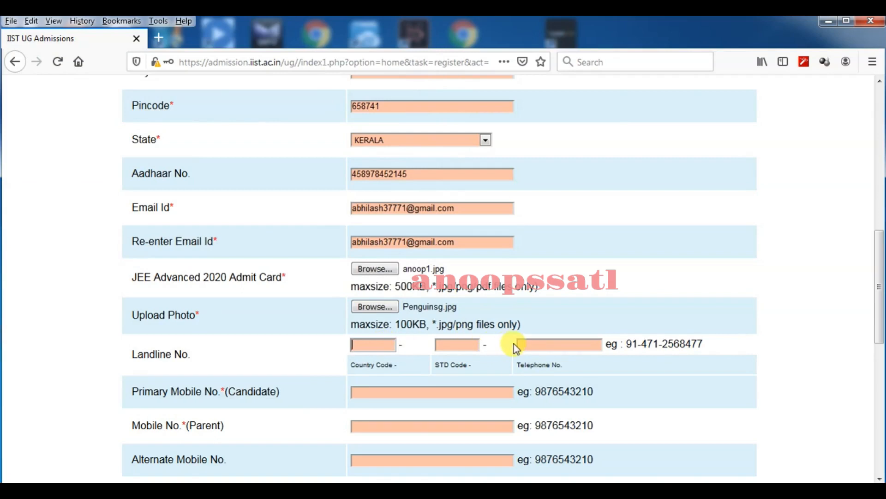
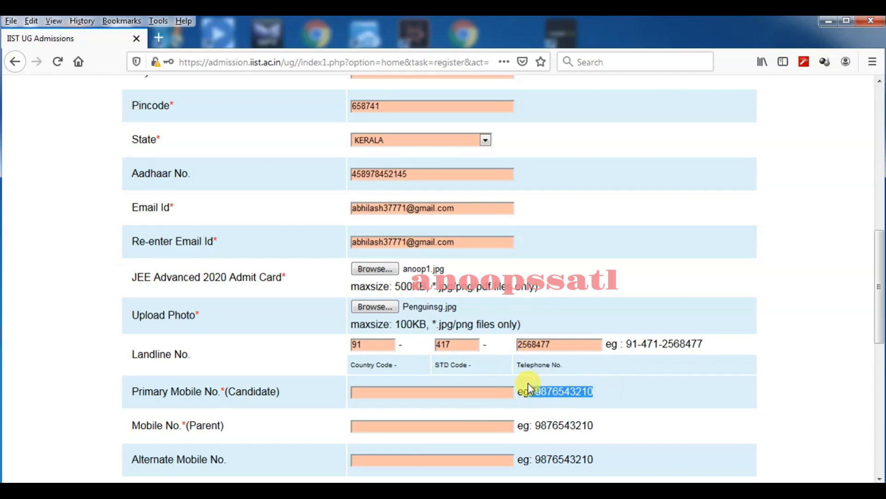
left_click(432, 391)
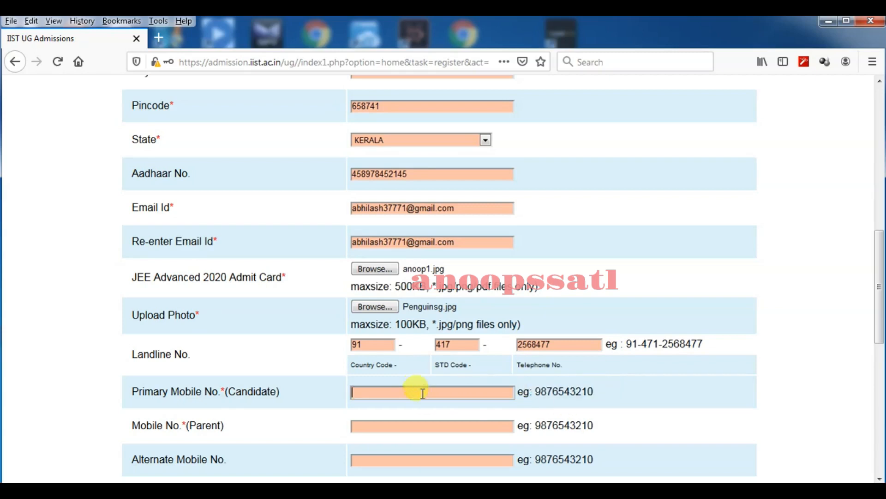
type("98765432")
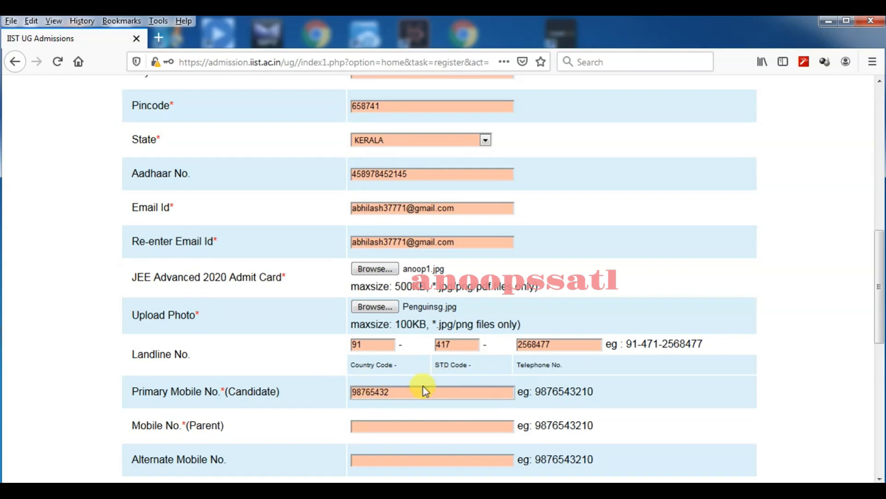
left_click(429, 391)
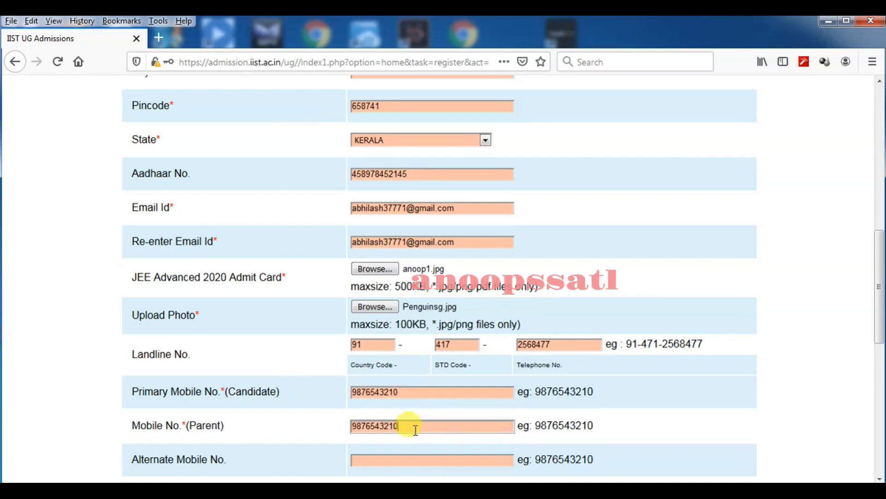
scroll("down", 3)
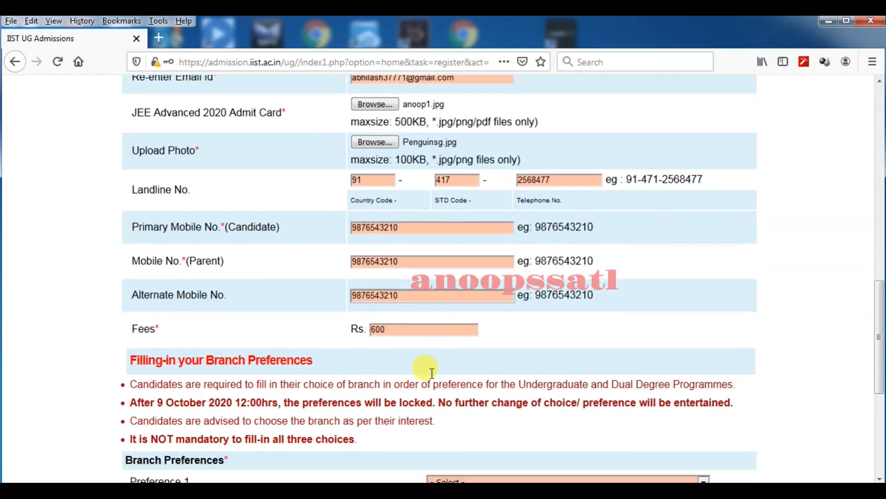
- Make Avionics the second branch preference after Aerospace Engineering
scroll("down", 3)
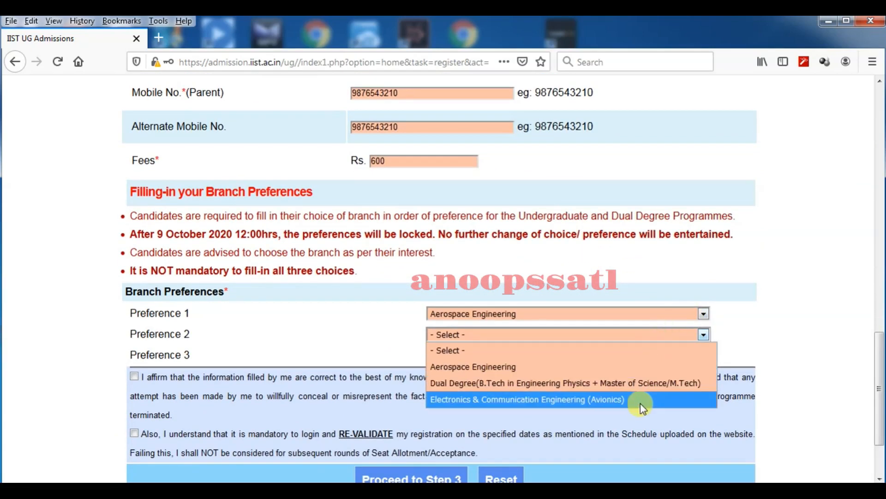
left_click(527, 399)
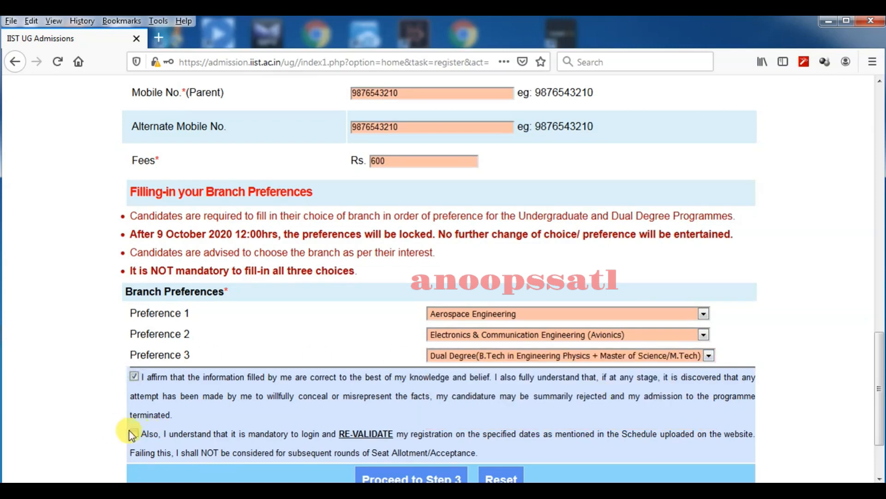
scroll("down", 3)
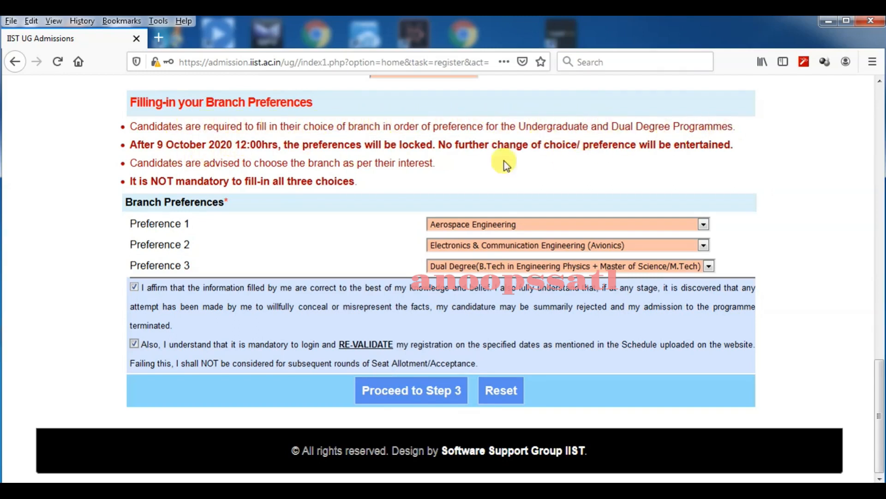
mouse_move(293, 244)
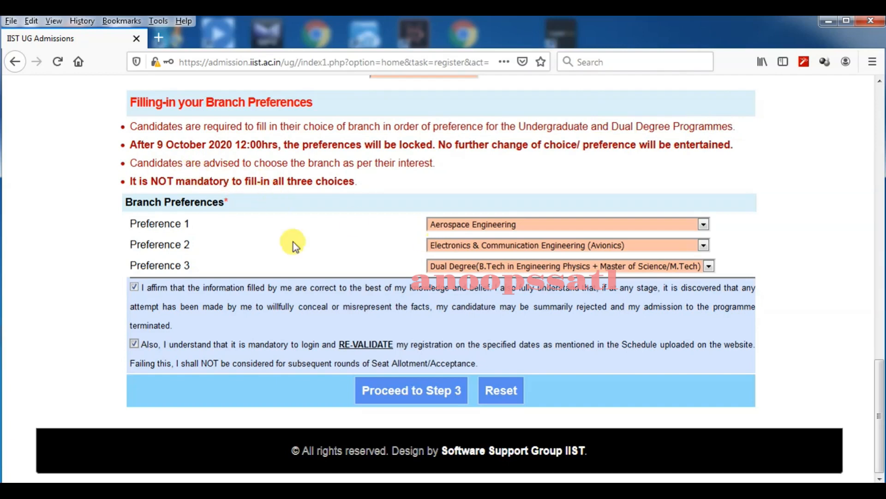
- Set the Preference dropdowns so all three repeat Dual Degree and reach the 'Choice should not be repeated' alert
left_click(703, 244)
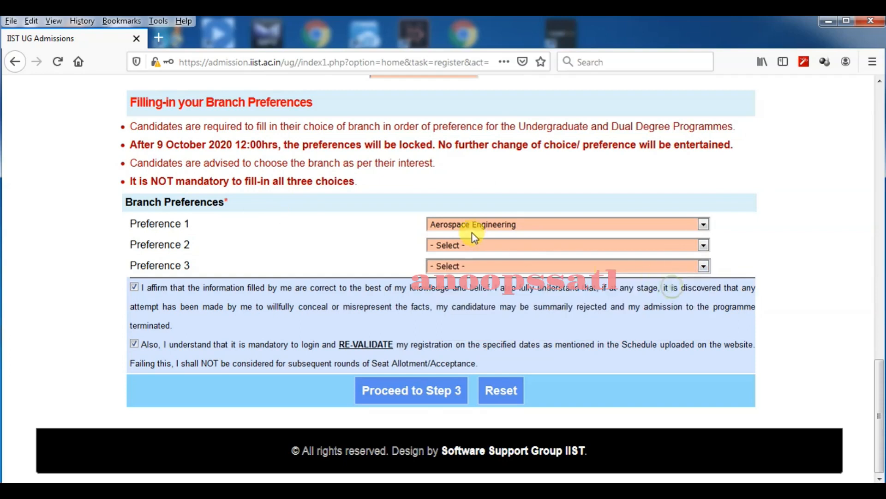
left_click(567, 243)
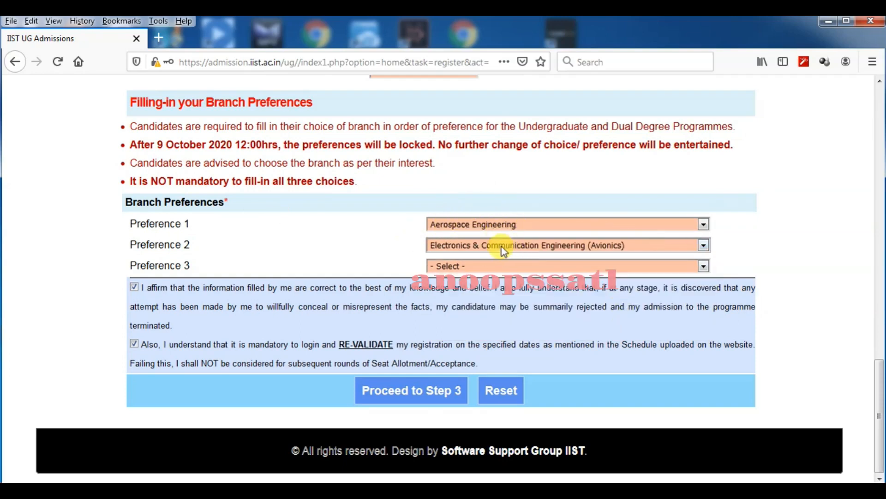
left_click(568, 223)
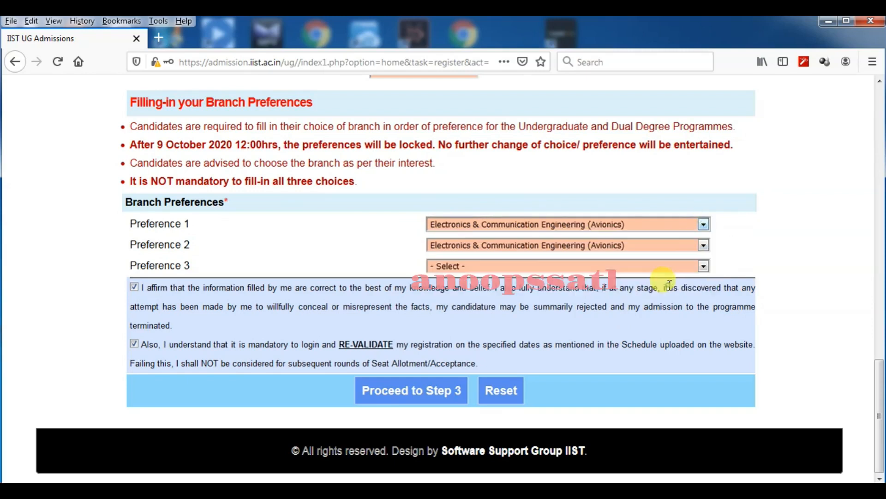
left_click(566, 245)
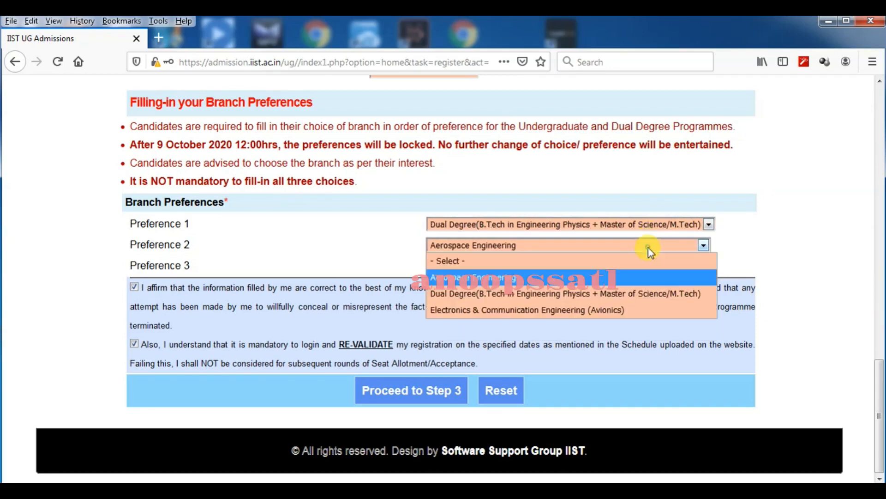
mouse_move(637, 294)
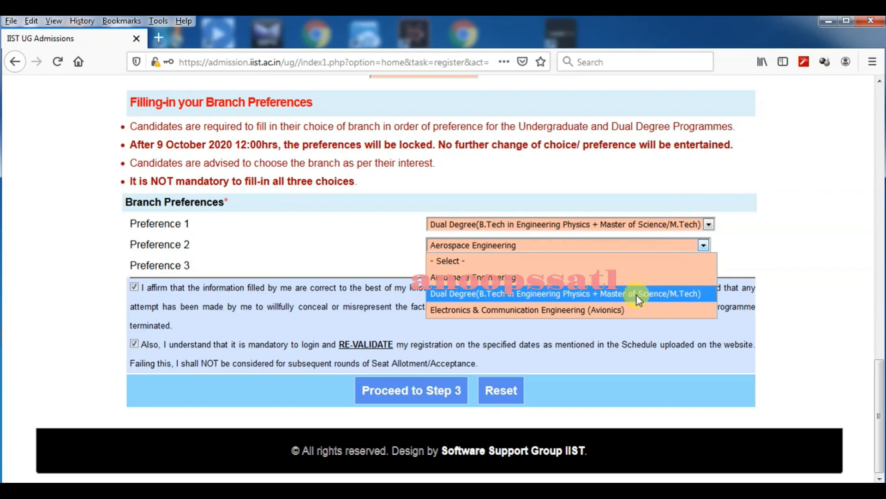
left_click(566, 293)
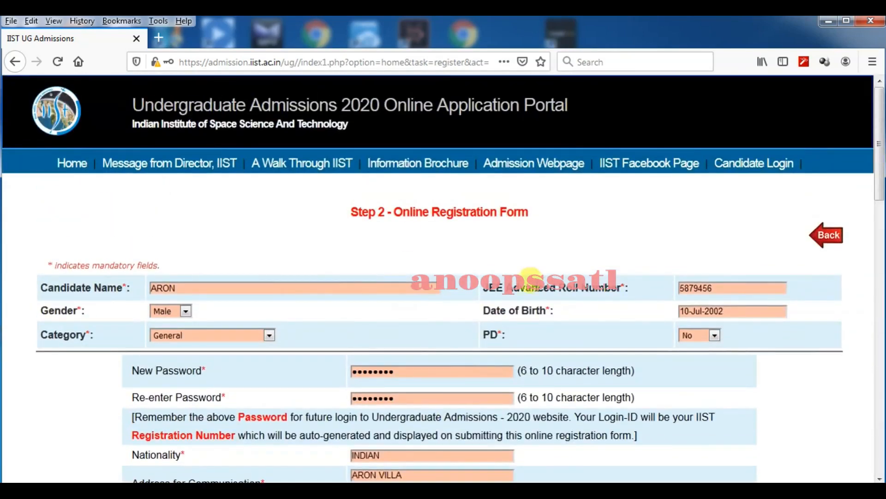
scroll("down", 3)
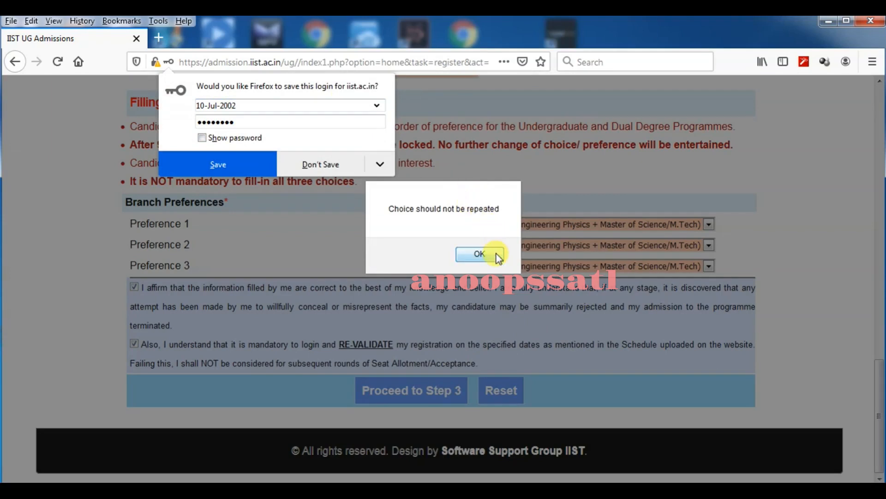
left_click(479, 253)
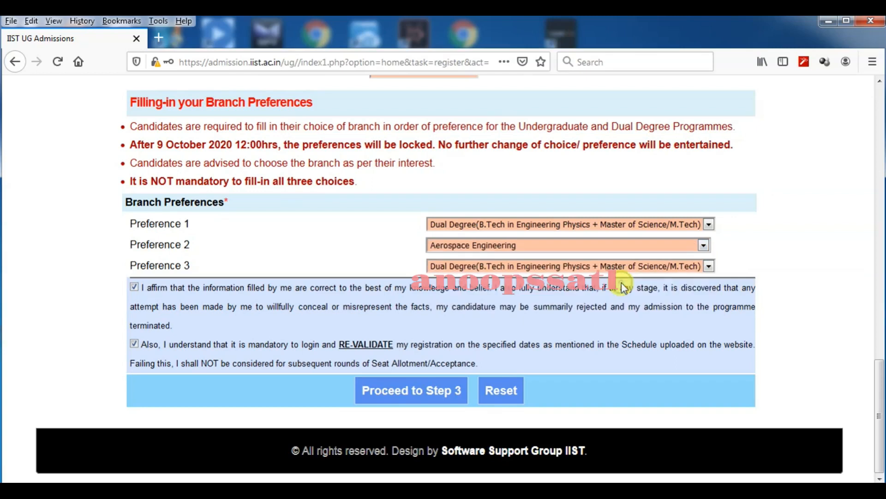
left_click(565, 266)
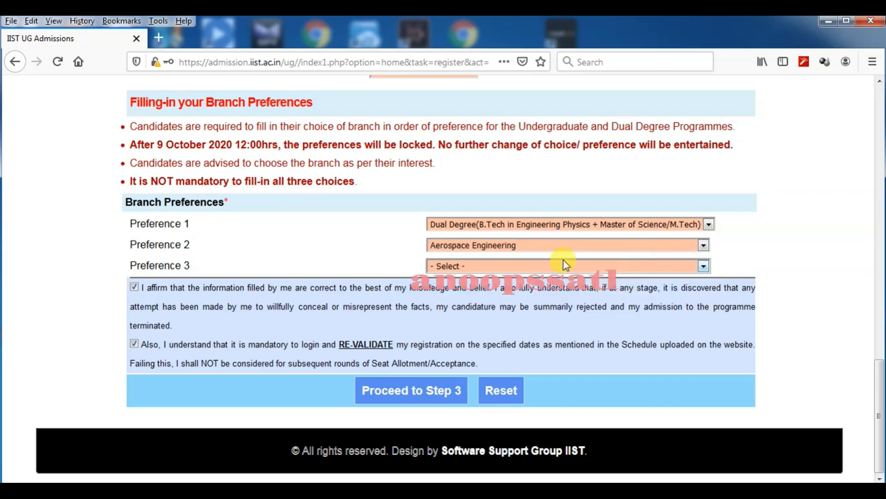
left_click(411, 390)
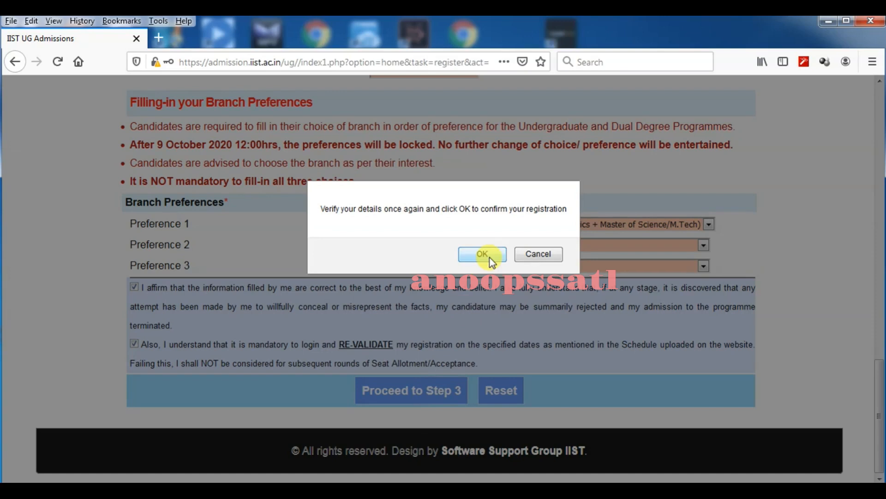
left_click(481, 253)
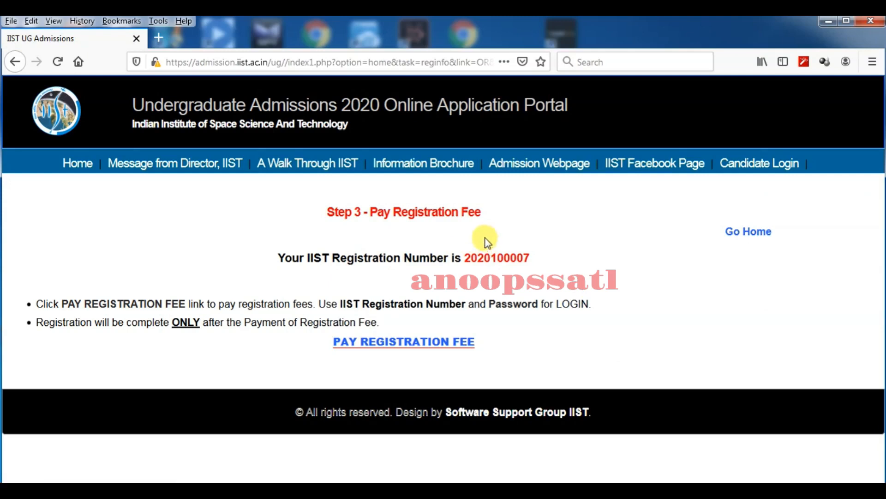
mouse_move(536, 255)
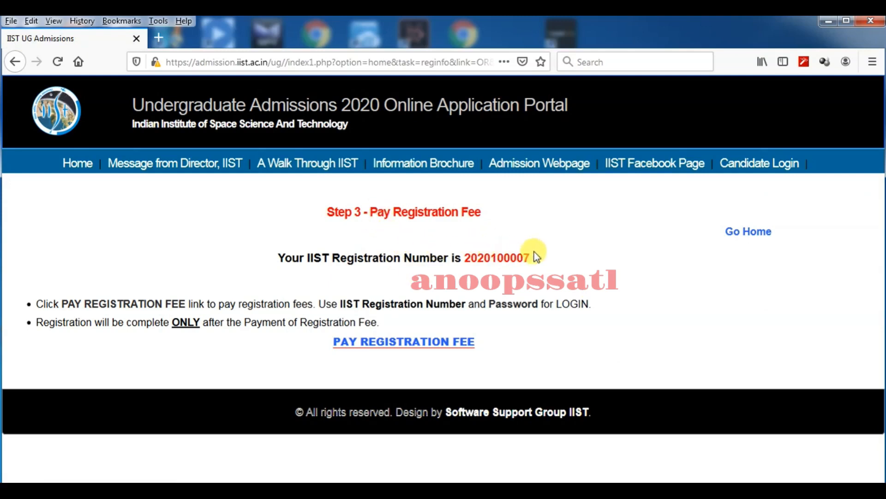
mouse_move(541, 265)
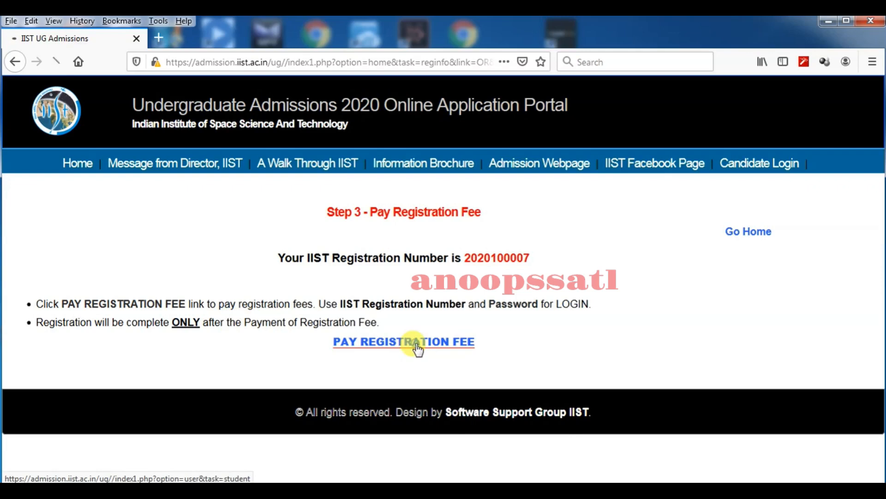
left_click(404, 342)
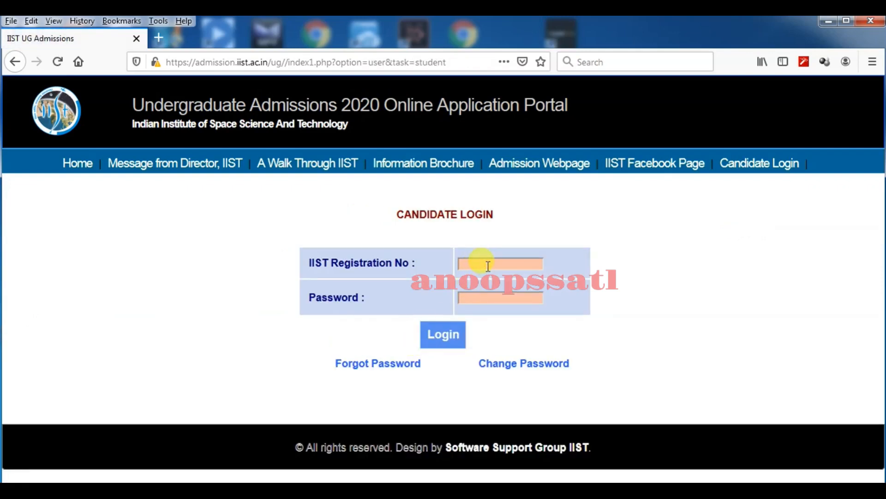
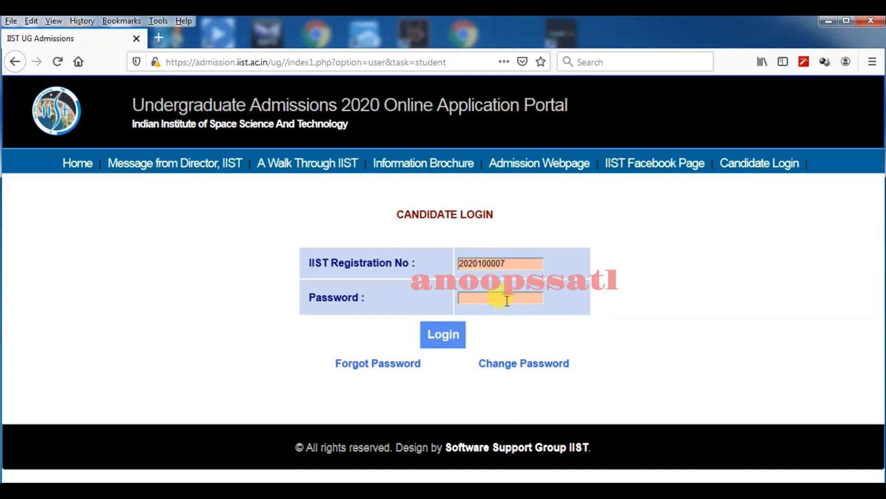
type("•••")
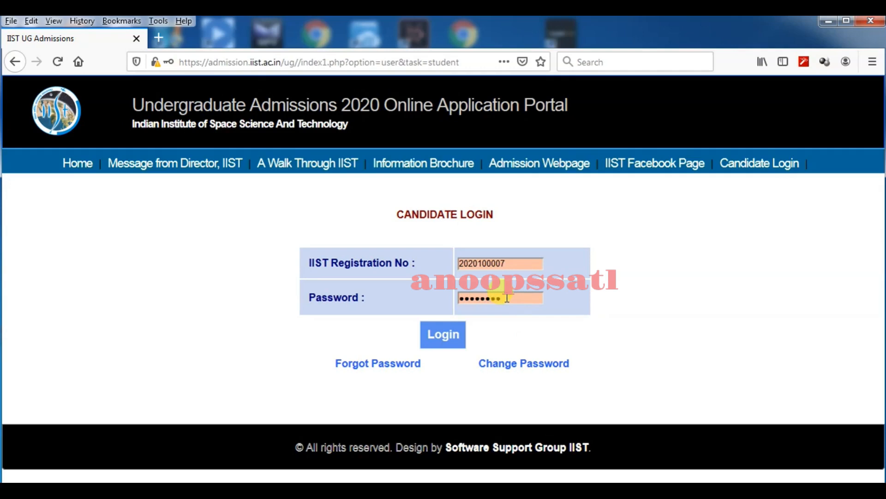
left_click(442, 334)
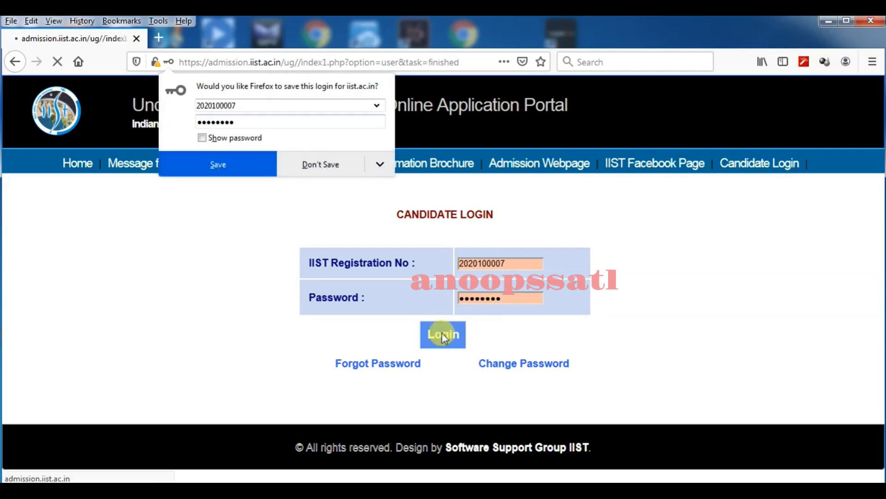
left_click(442, 335)
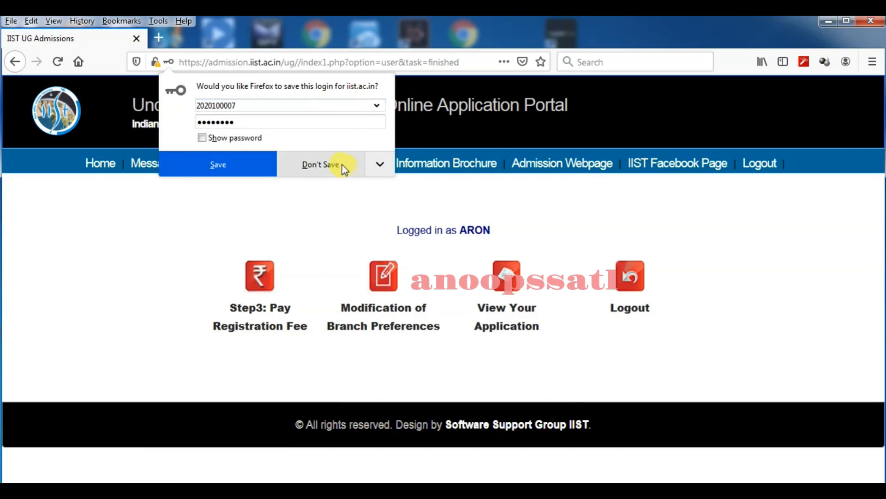
left_click(320, 164)
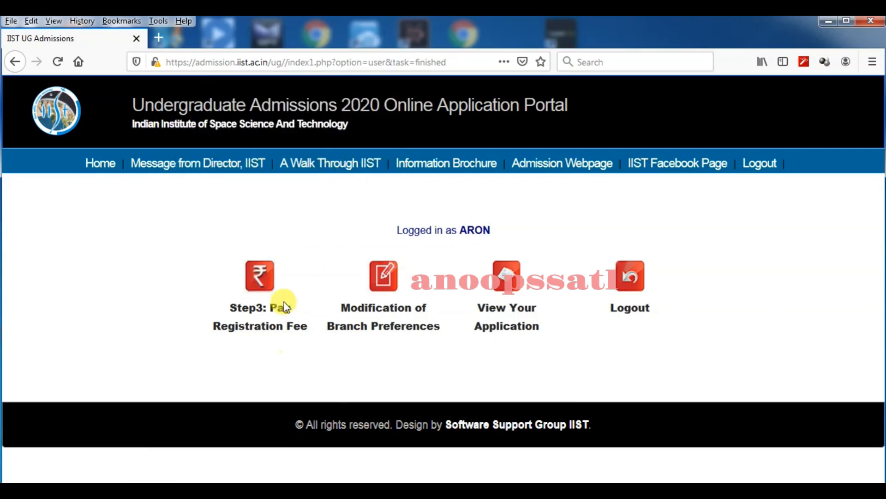
mouse_move(594, 311)
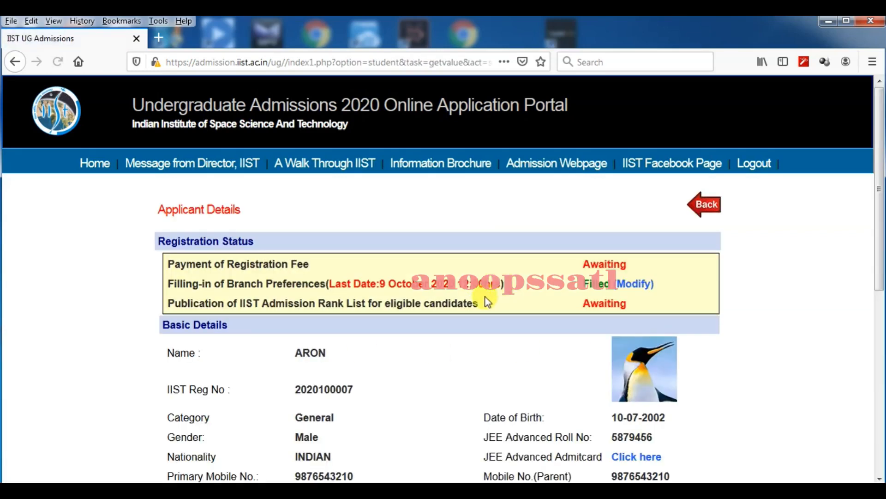
- Review the Applicant Details showing the registration fee as Awaiting, then return to the portal Home page
scroll("down", 3)
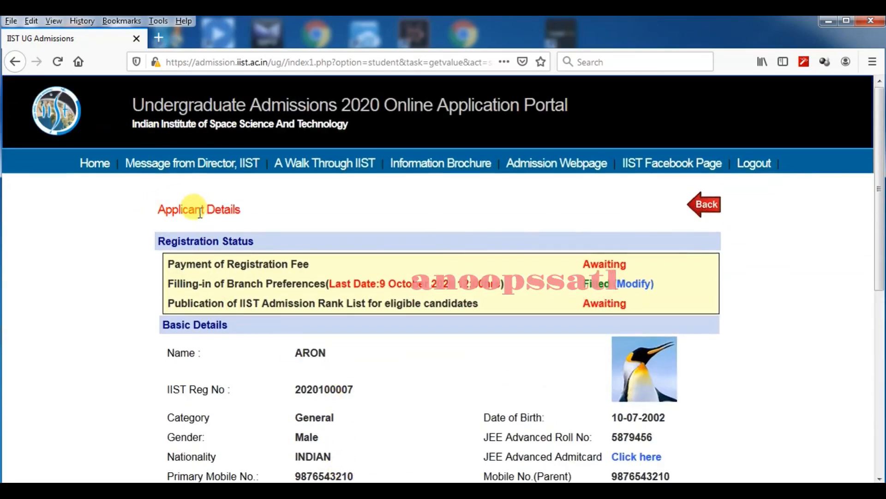
mouse_move(94, 163)
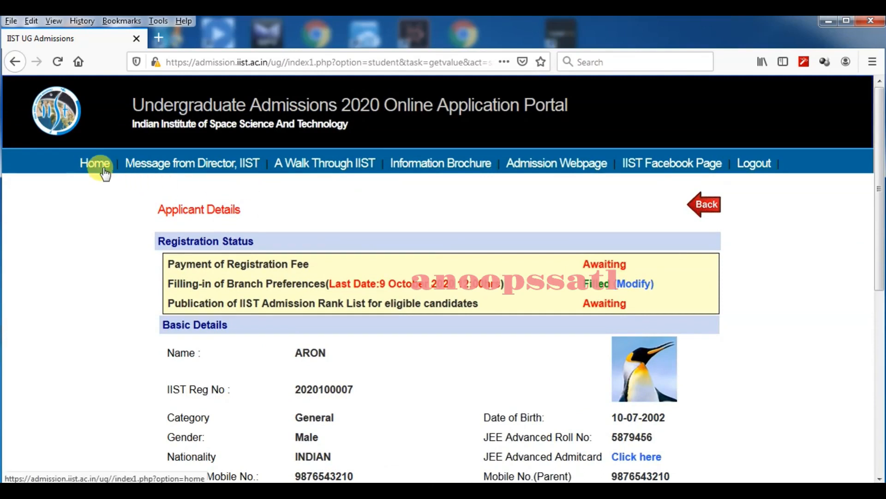
left_click(95, 163)
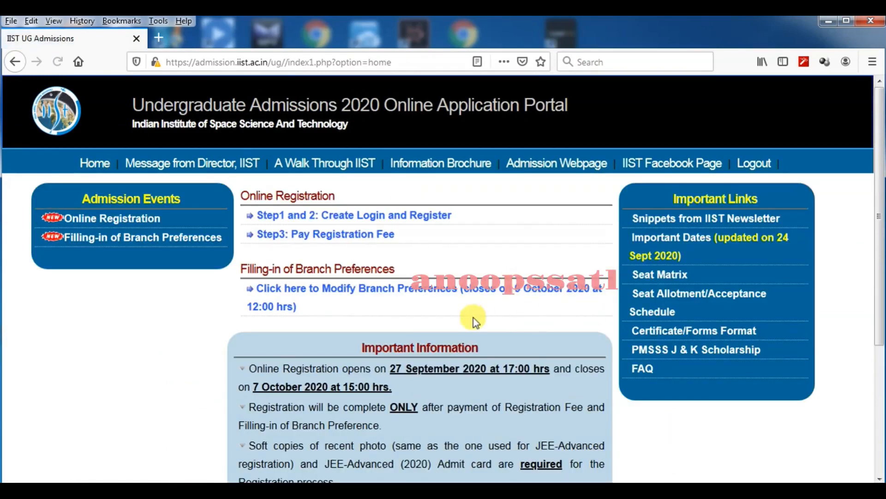
mouse_move(328, 238)
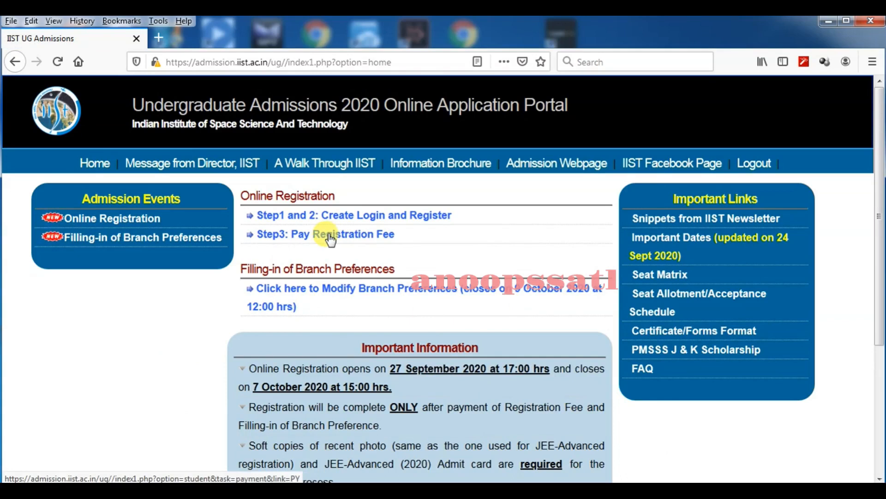
- Start the Rs. 600 registration fee payment via BillDesk internet banking with State Bank of India, reaching the SBI login
left_click(325, 234)
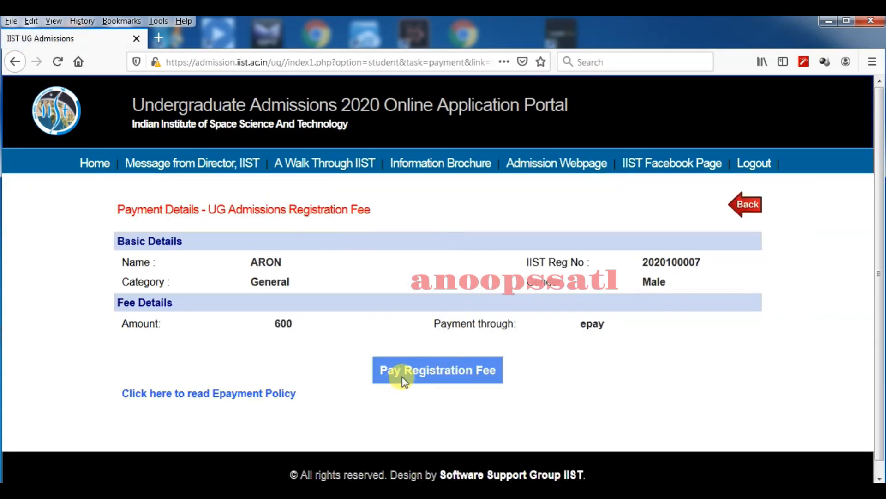
mouse_move(266, 402)
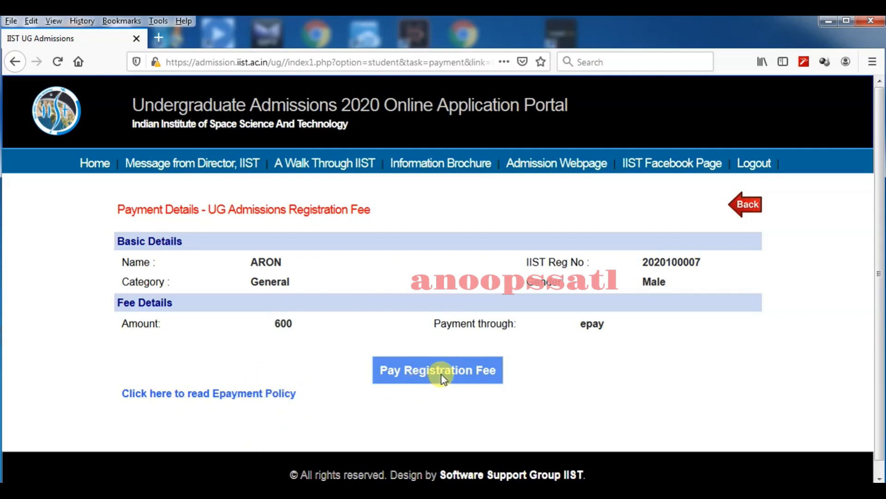
left_click(437, 370)
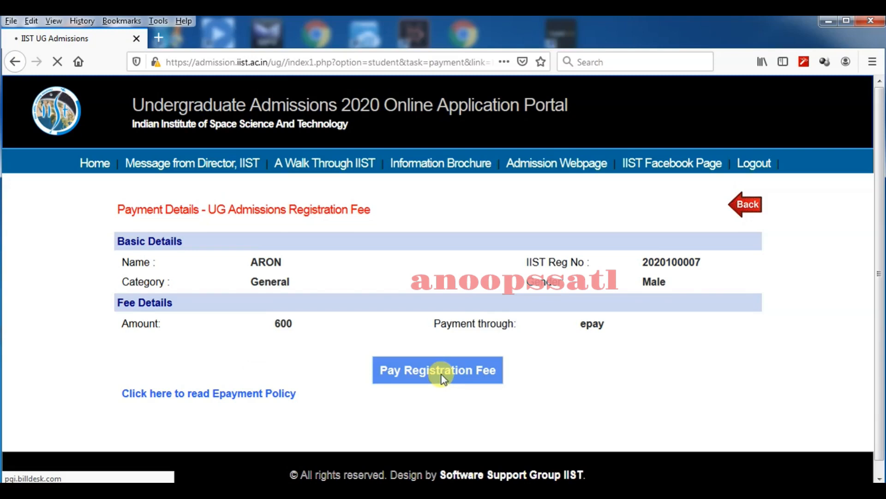
left_click(437, 370)
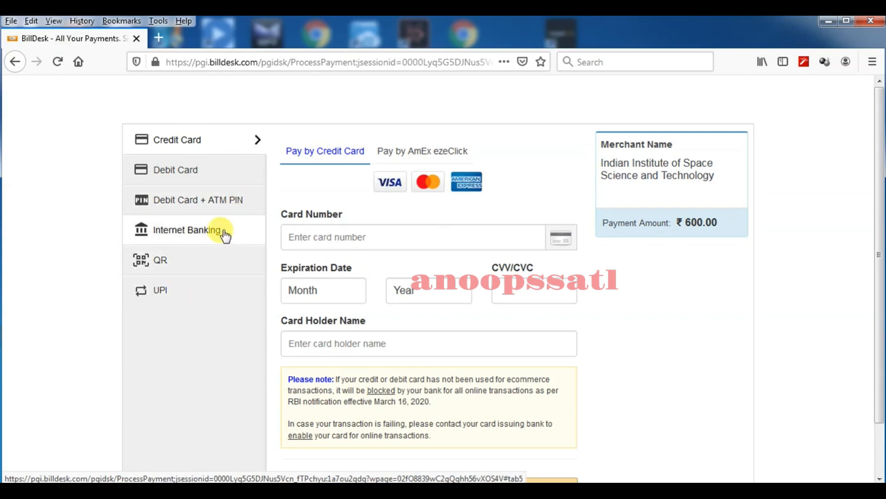
left_click(186, 230)
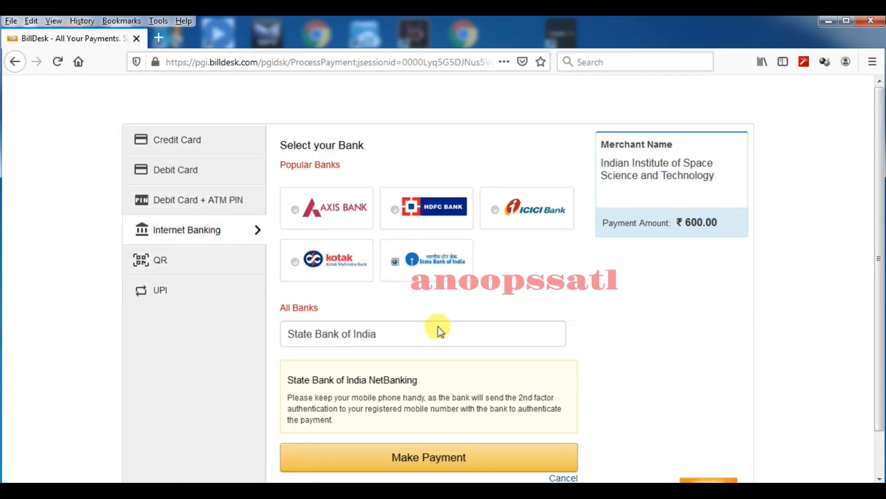
left_click(428, 457)
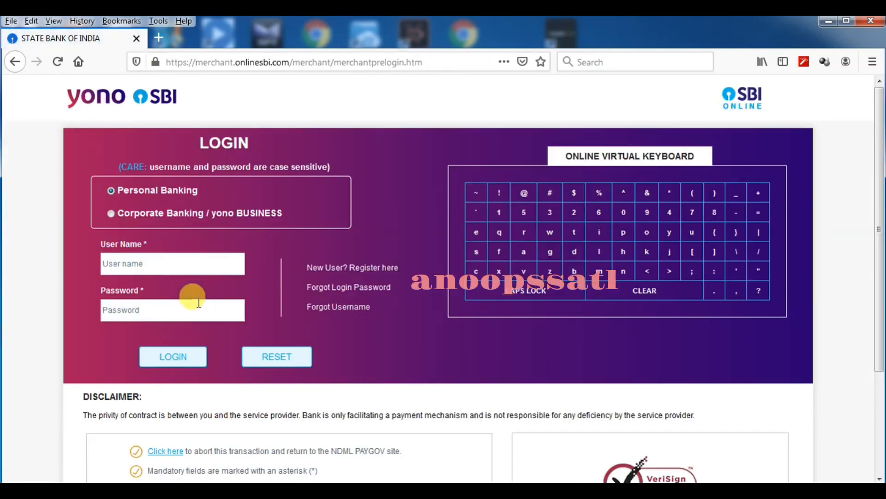
- Enter the SBI Online net banking user name and password for login
left_click(172, 263)
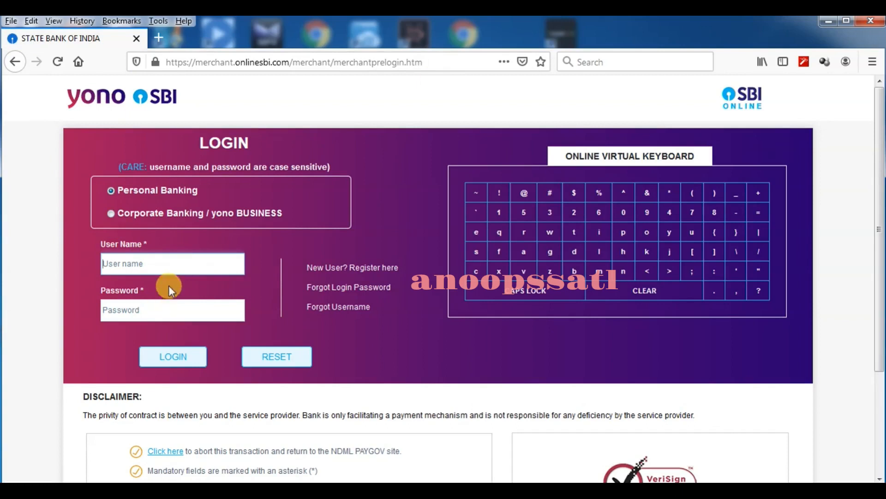
type("x")
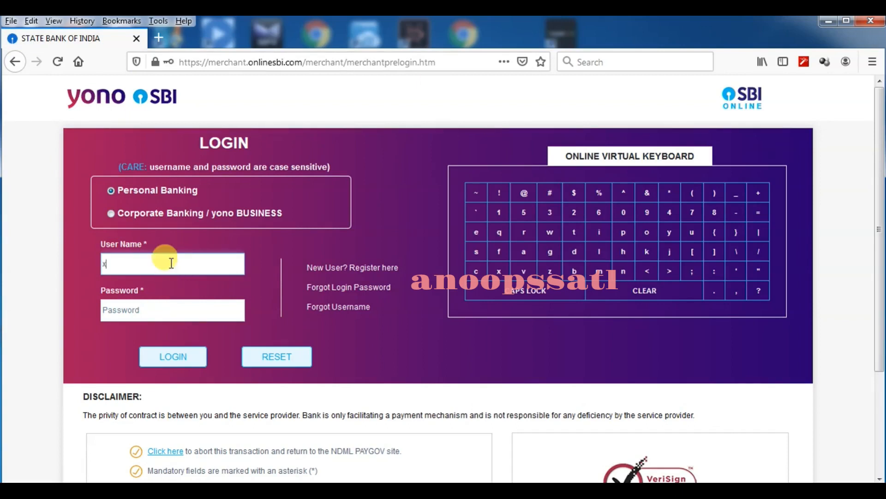
type("xxx")
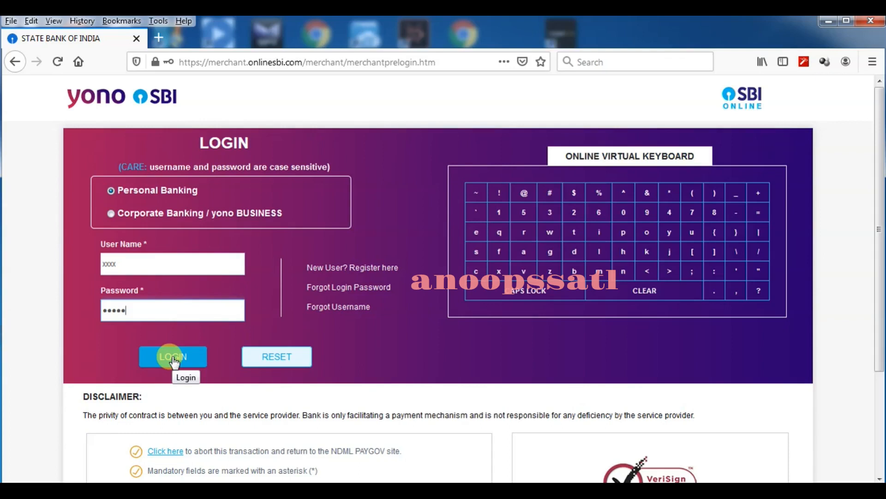
mouse_move(322, 372)
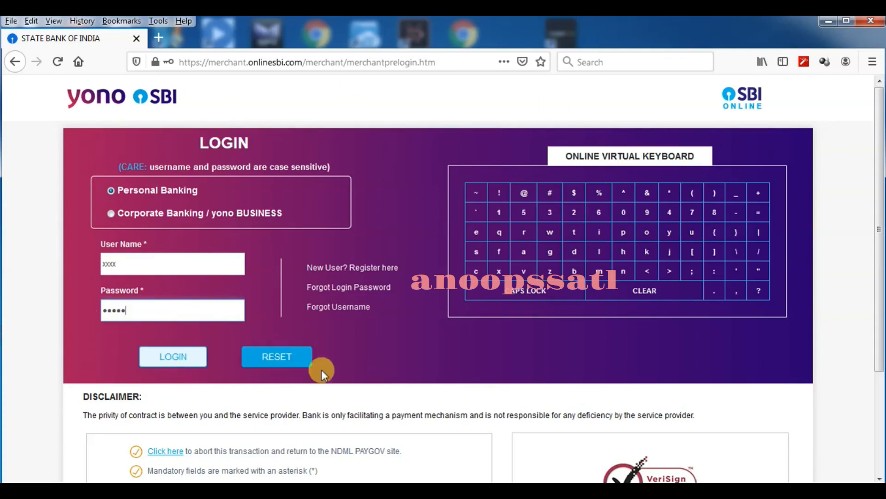